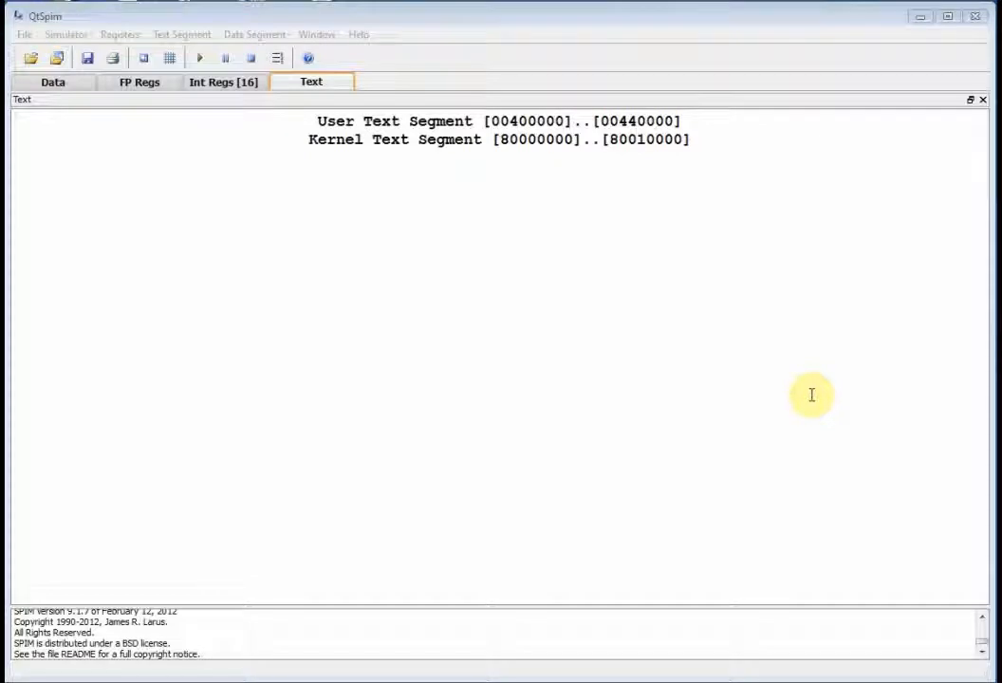
mouse_move(446, 309)
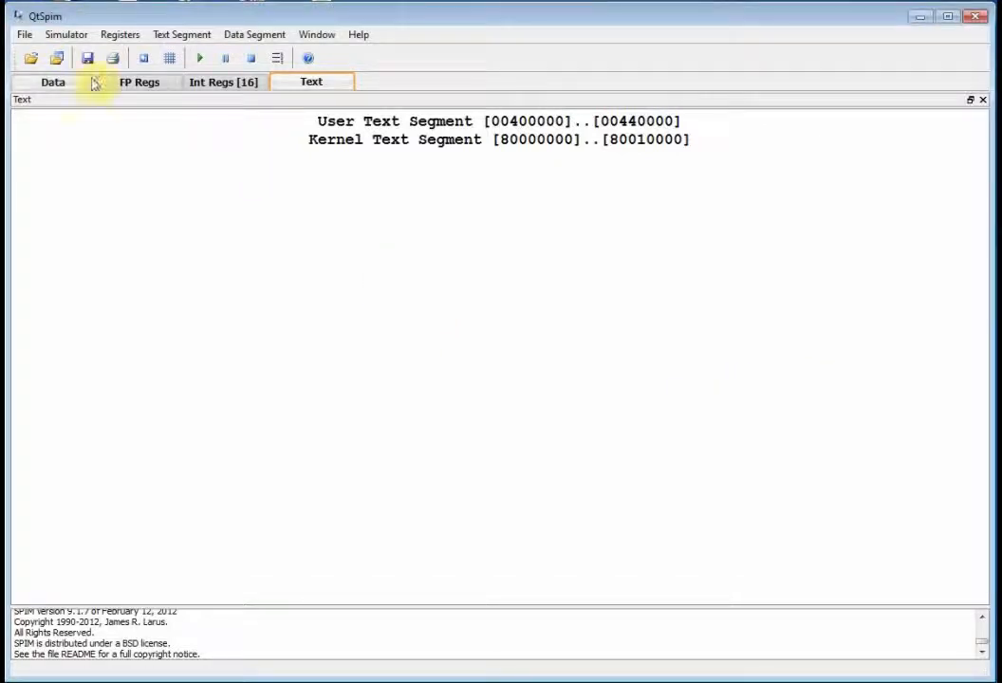
- Reinitialize the simulator, show Int Regs, and load the 9x_AddImmediate.s demo program
left_click(65, 34)
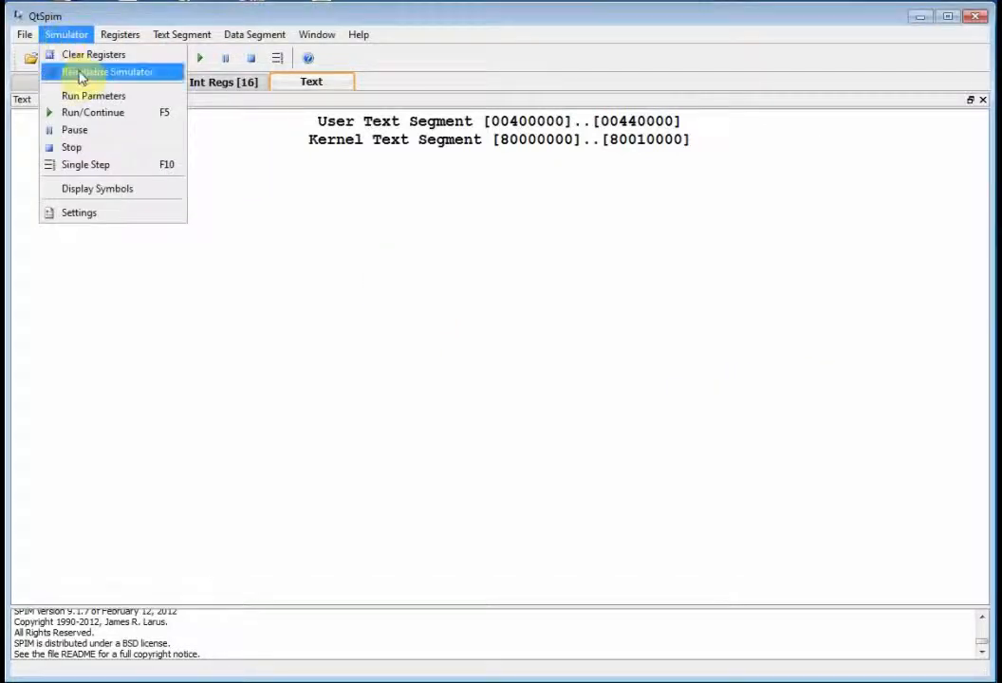
left_click(106, 71)
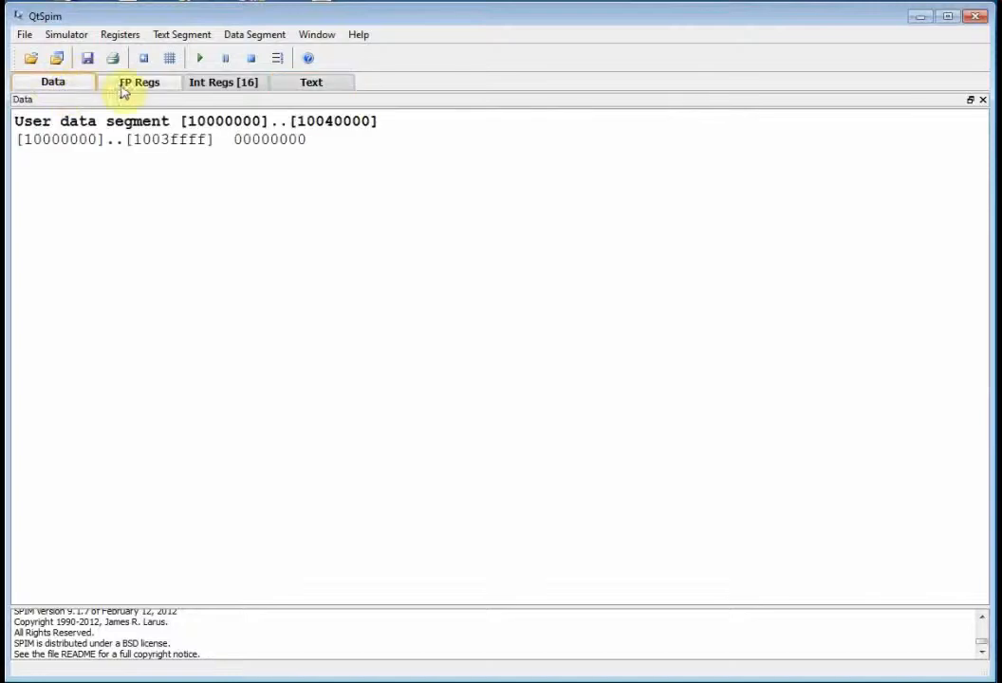
left_click(312, 82)
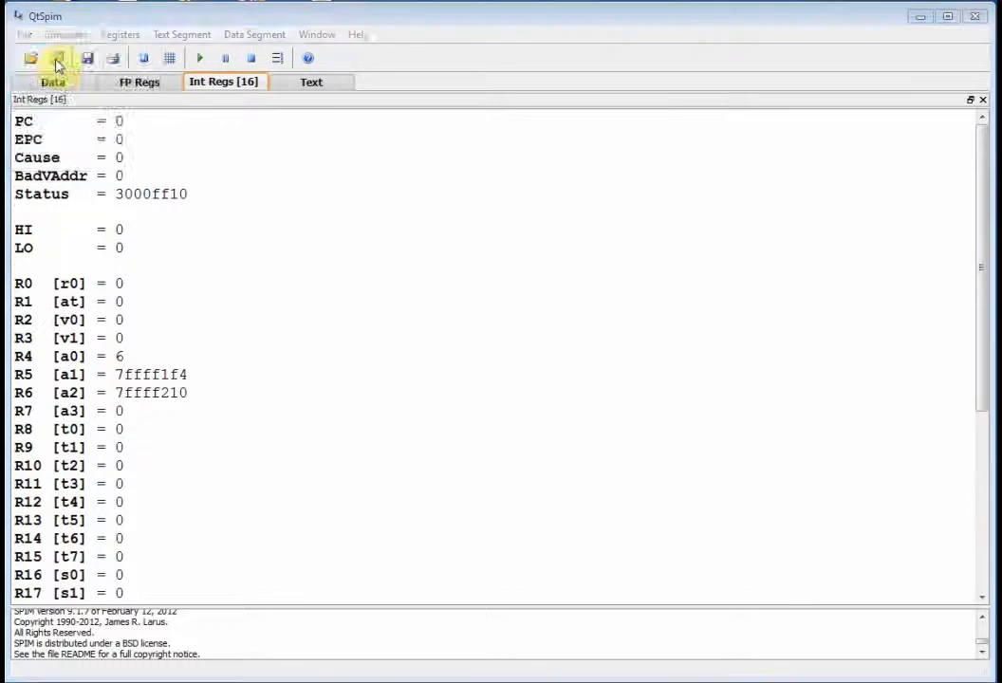
left_click(57, 58)
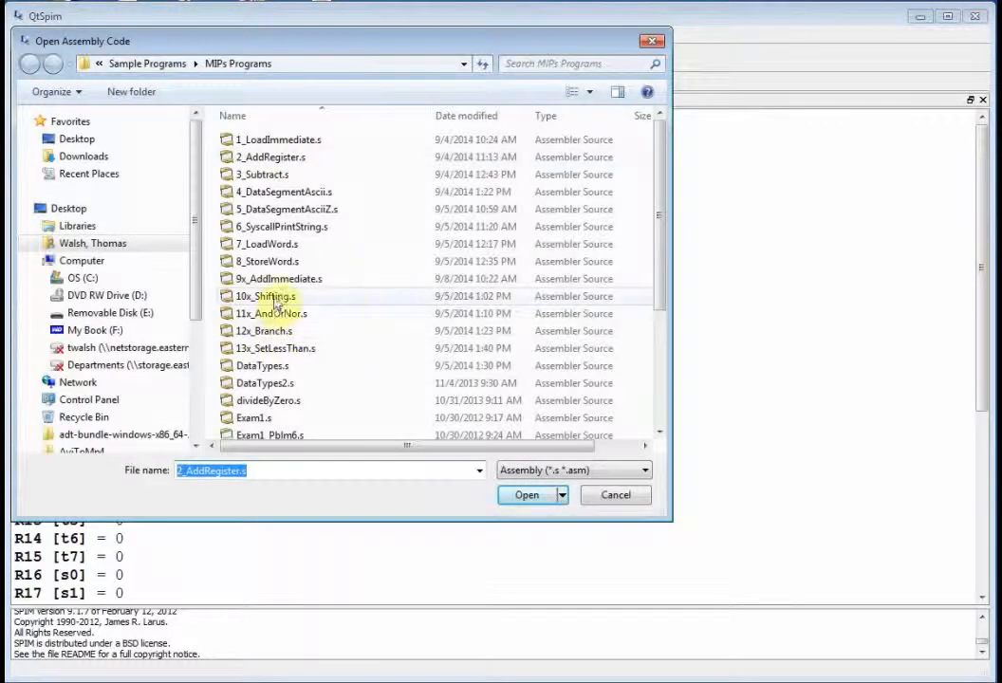
left_click(526, 496)
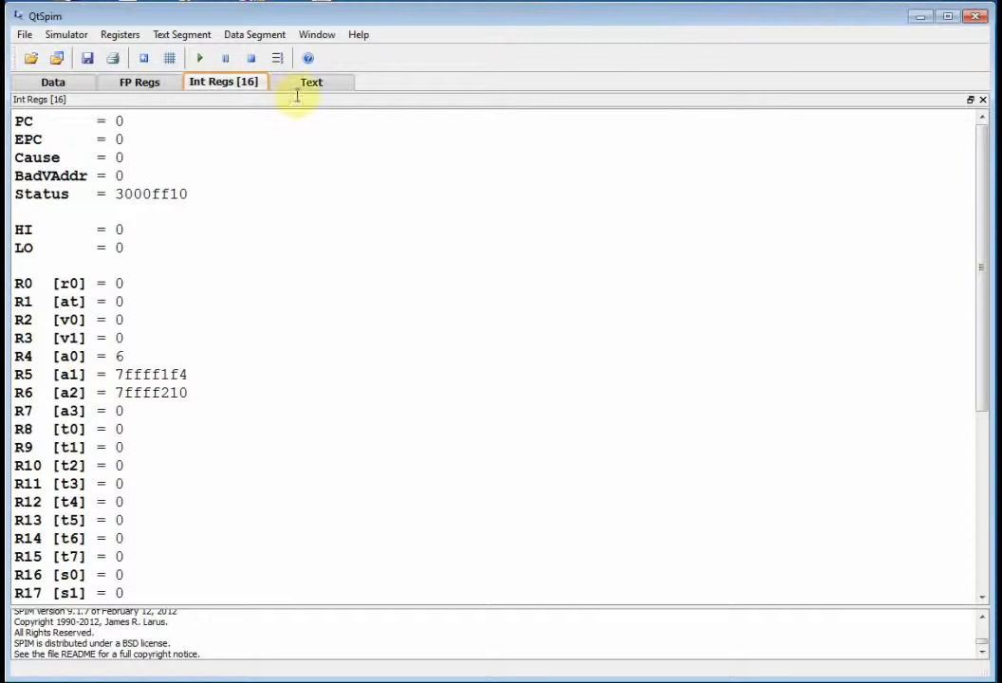
- Show the user text segment listing the program's instructions from 00400000 to 0040004c
left_click(311, 82)
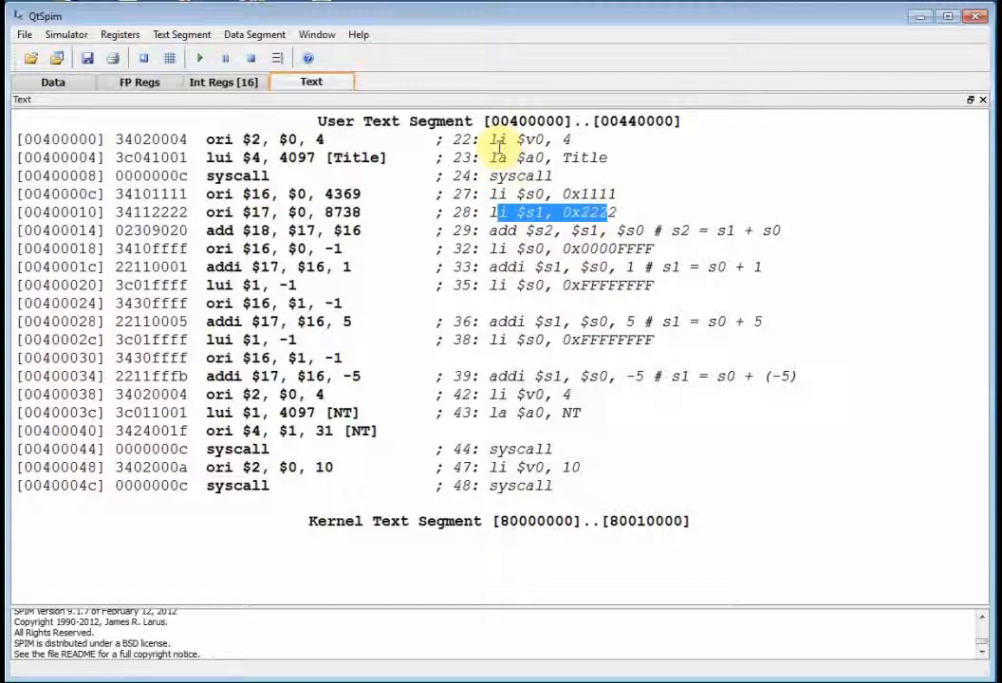
mouse_move(498, 294)
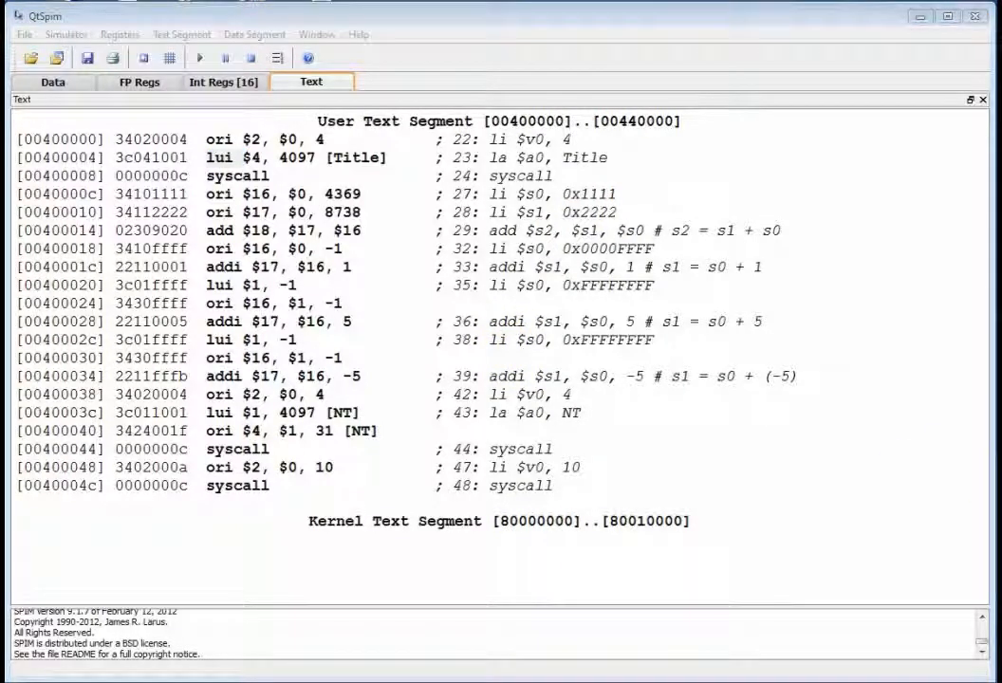
- Bring the 9x_AddImmediate.s source forward in Notepad and highlight the Title string and .asciiz directive
left_click(459, 44)
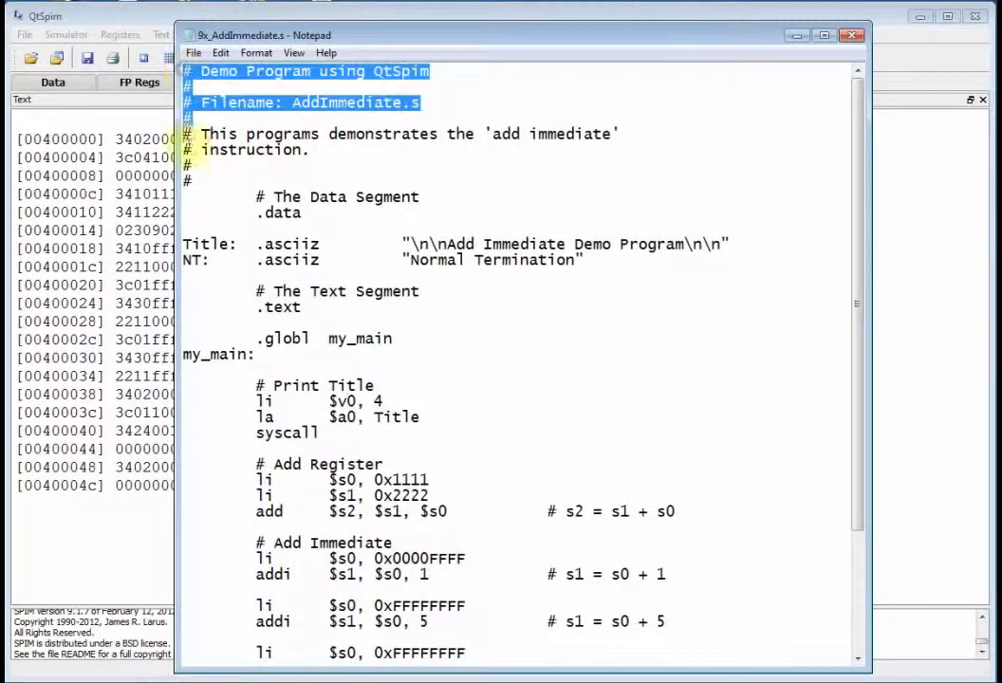
left_click(232, 199)
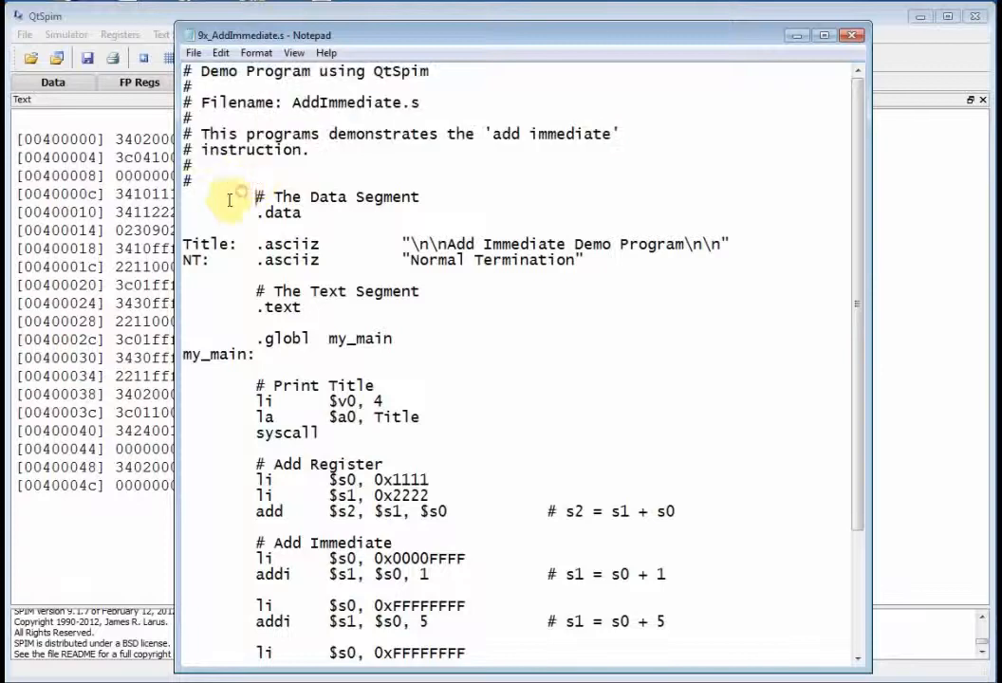
left_click_drag(231, 197, 318, 266)
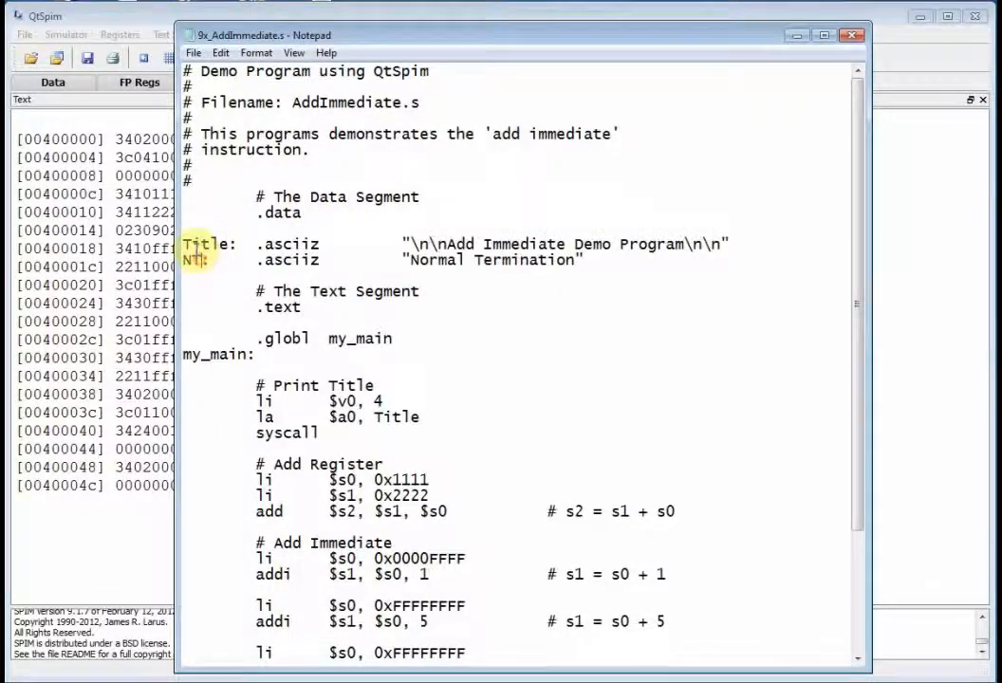
double_click(189, 260)
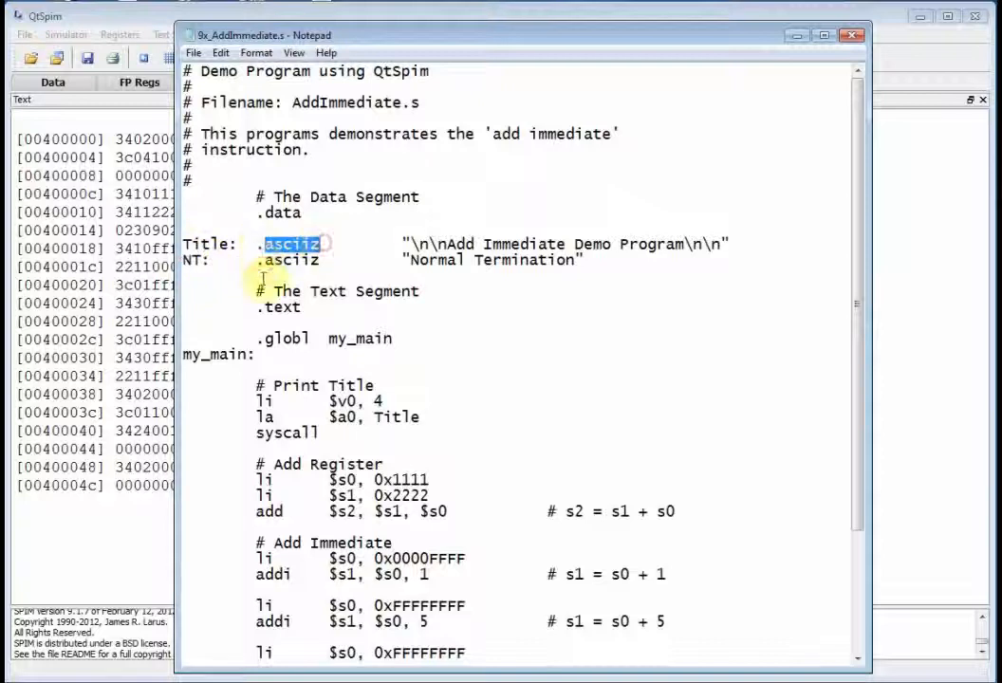
double_click(286, 261)
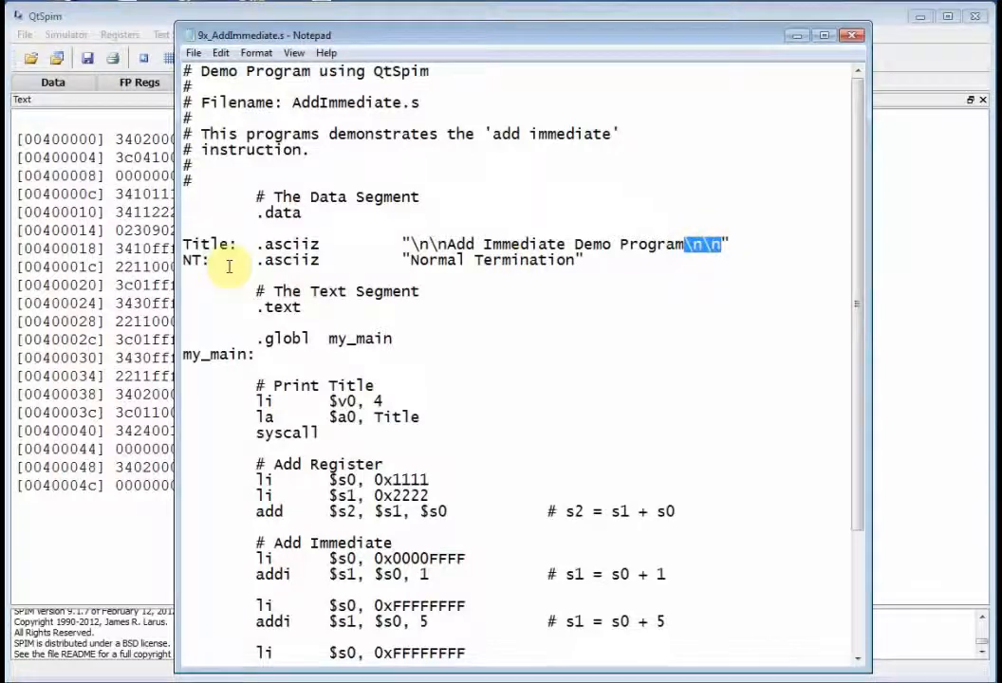
double_click(292, 260)
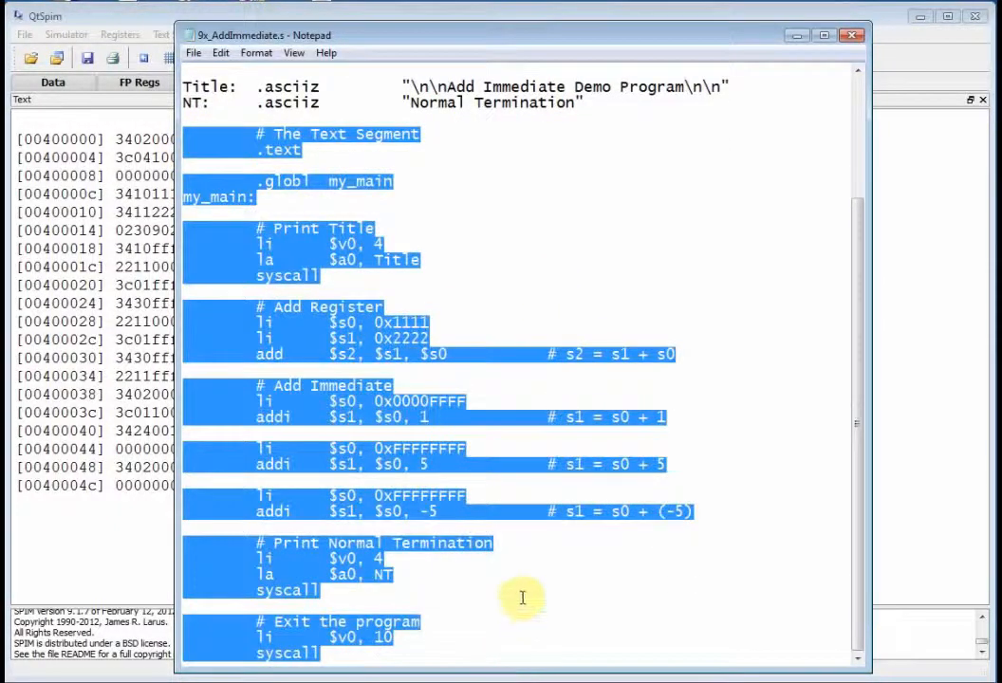
left_click(257, 150)
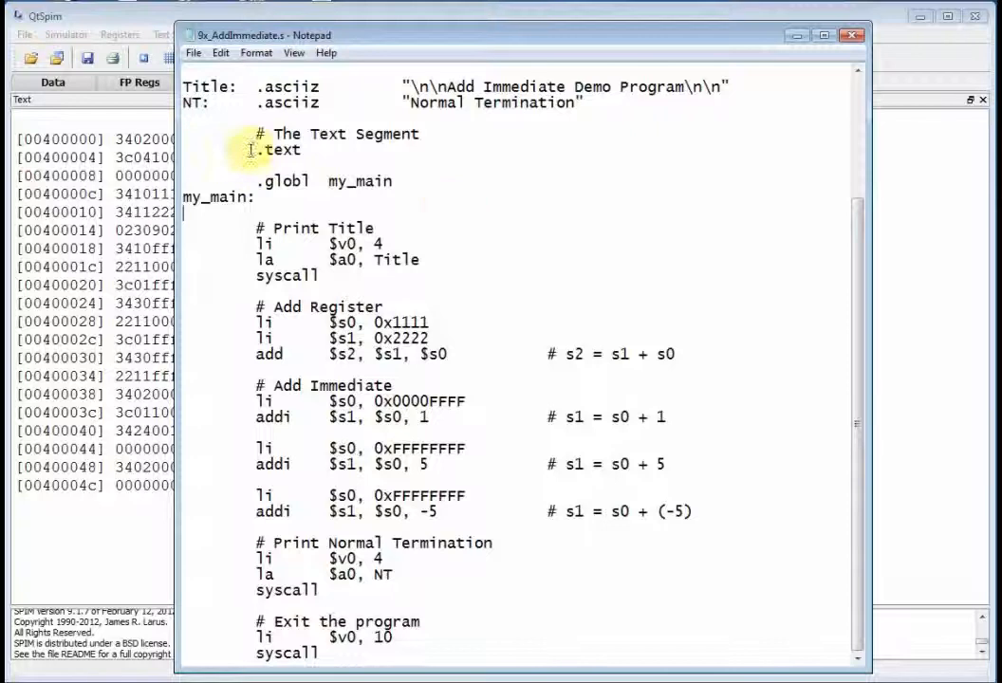
double_click(283, 150)
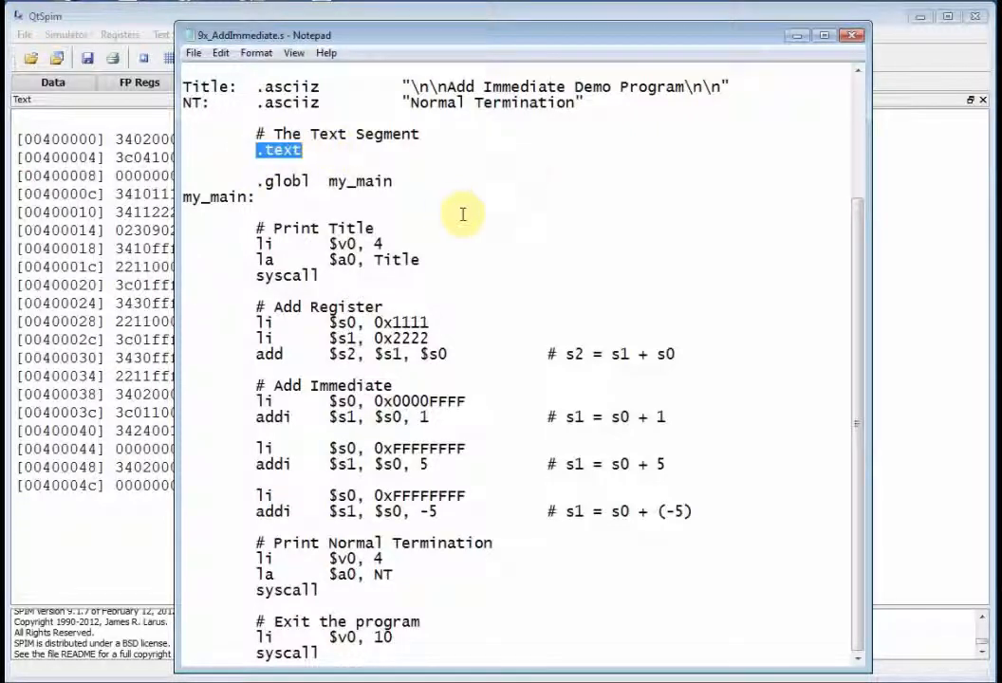
mouse_move(241, 199)
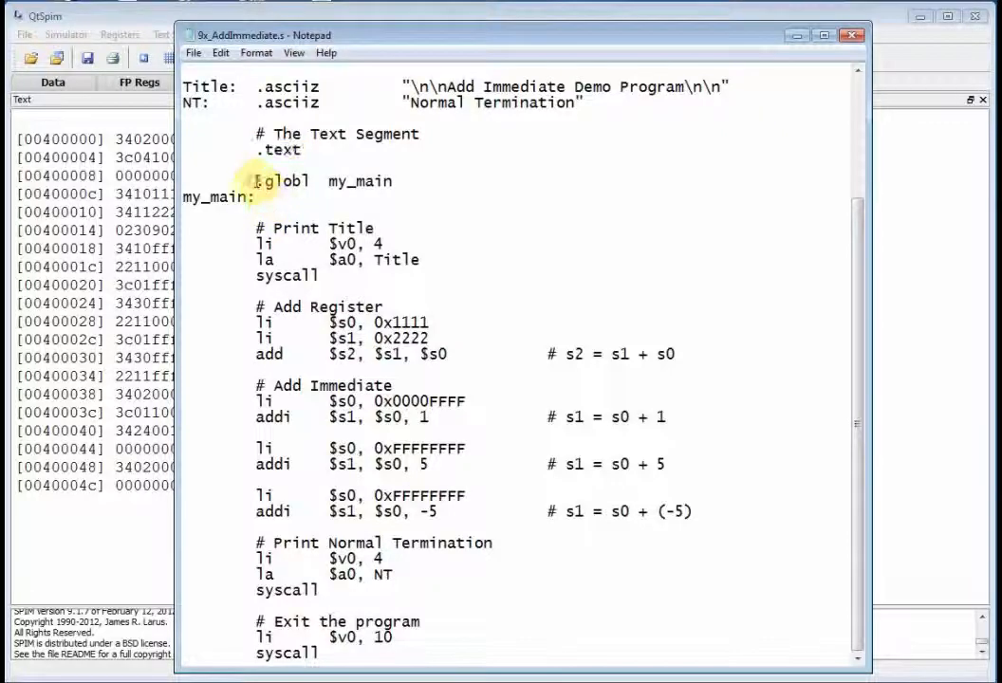
double_click(359, 181)
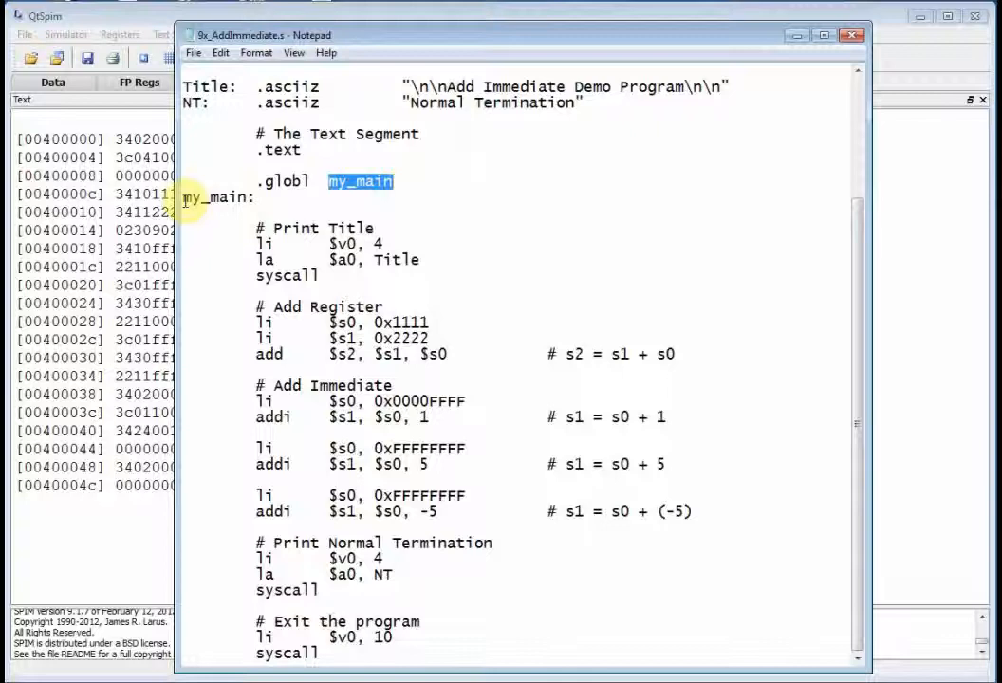
double_click(218, 197)
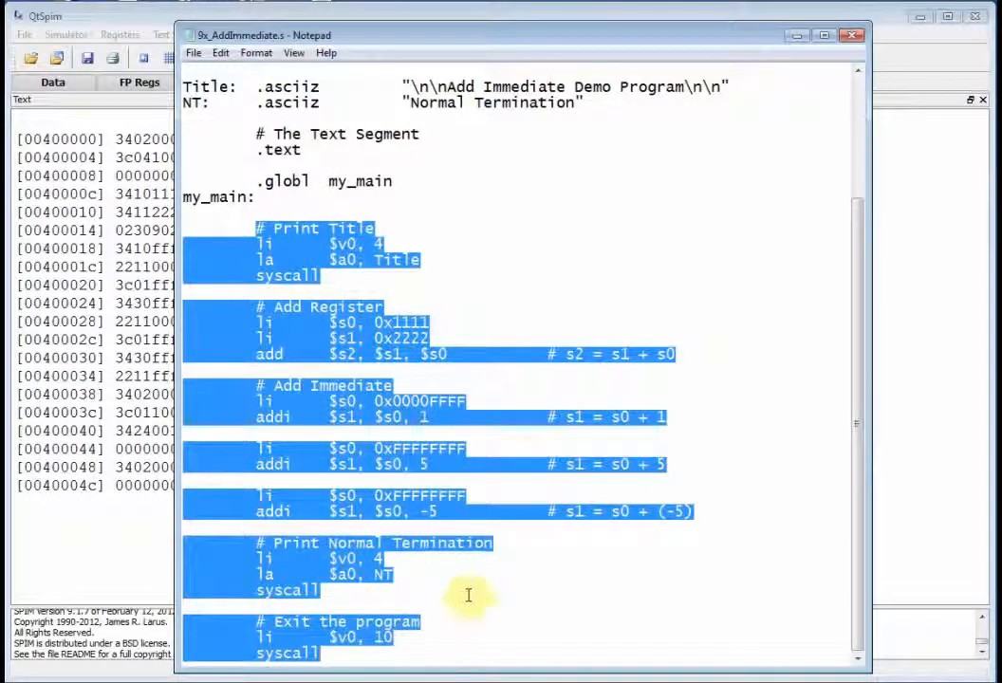
mouse_move(457, 570)
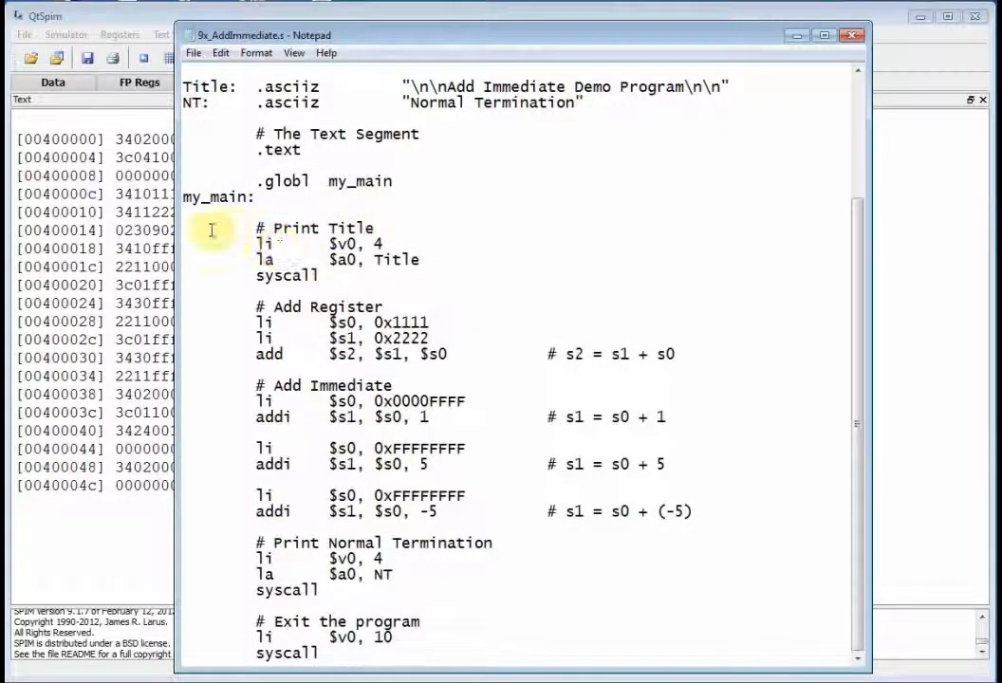
left_click_drag(255, 244, 319, 275)
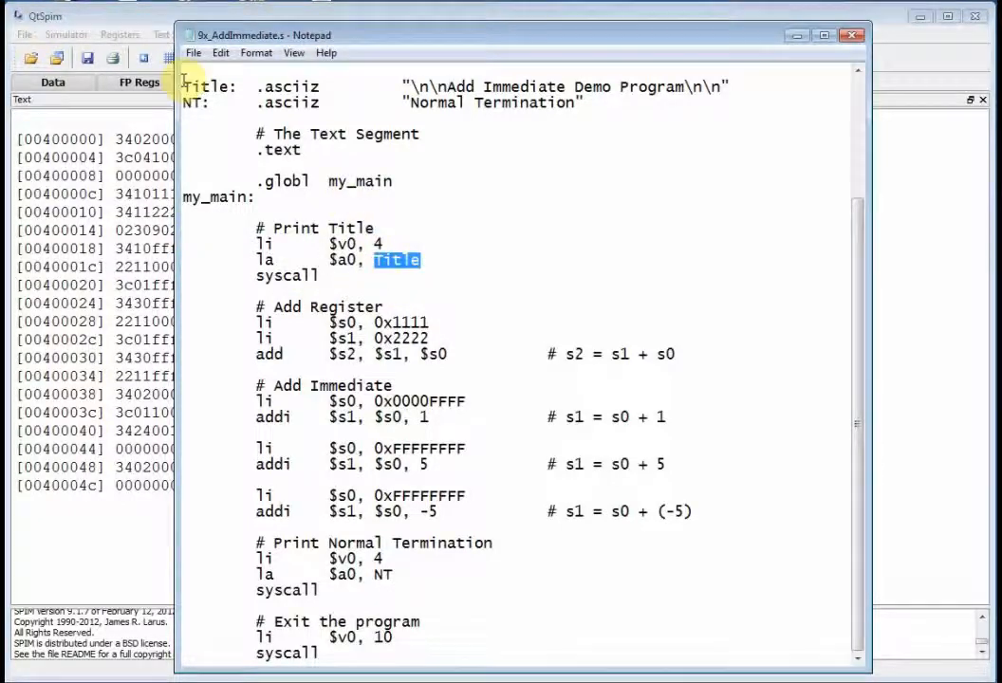
double_click(209, 87)
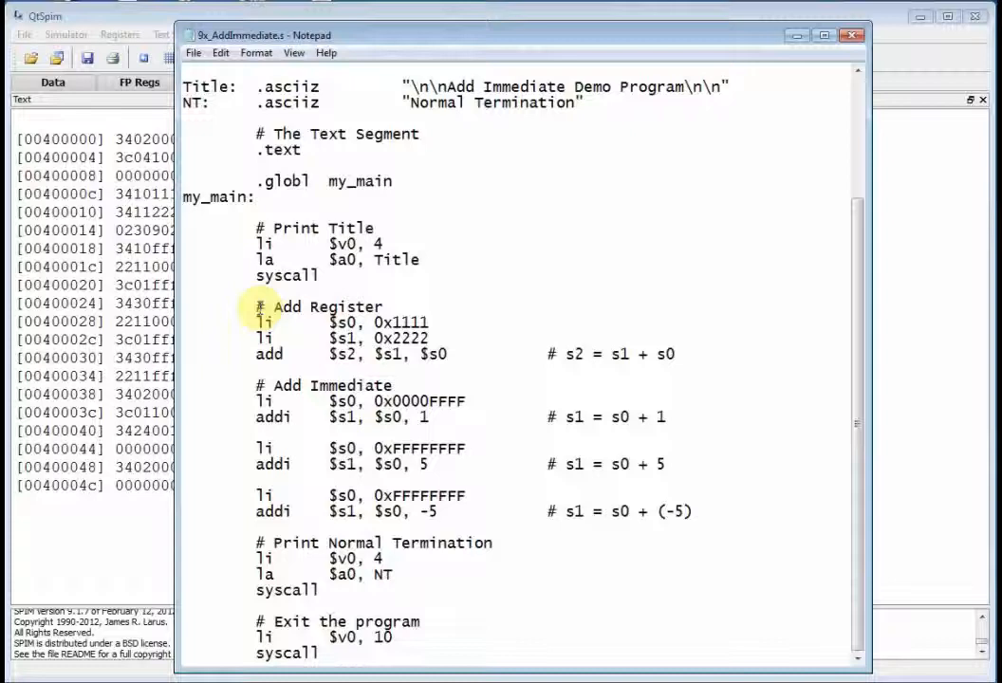
double_click(318, 306)
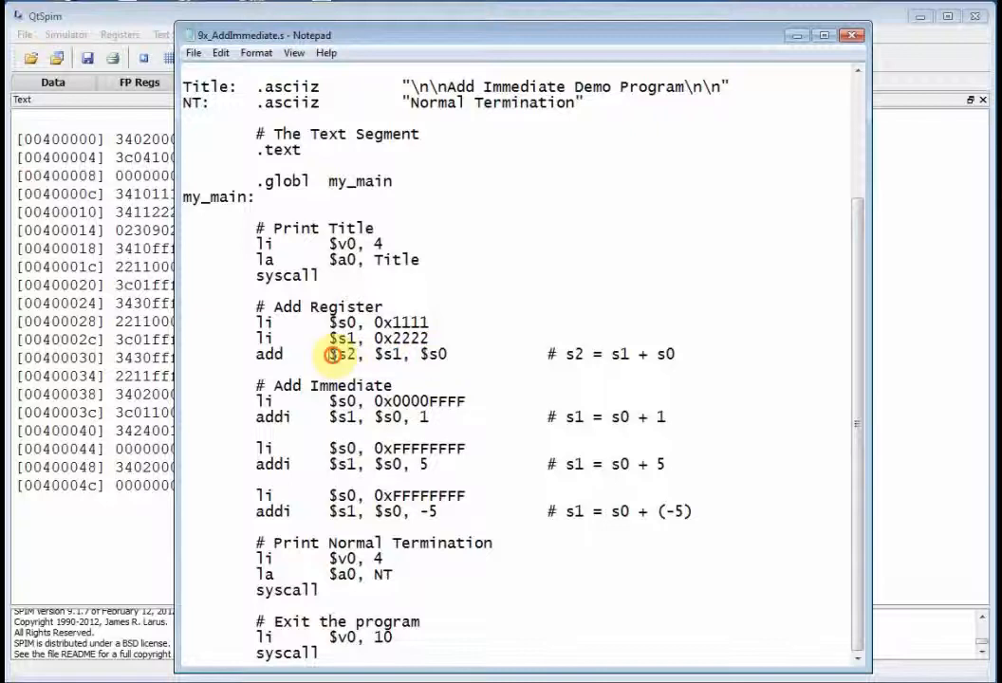
double_click(342, 354)
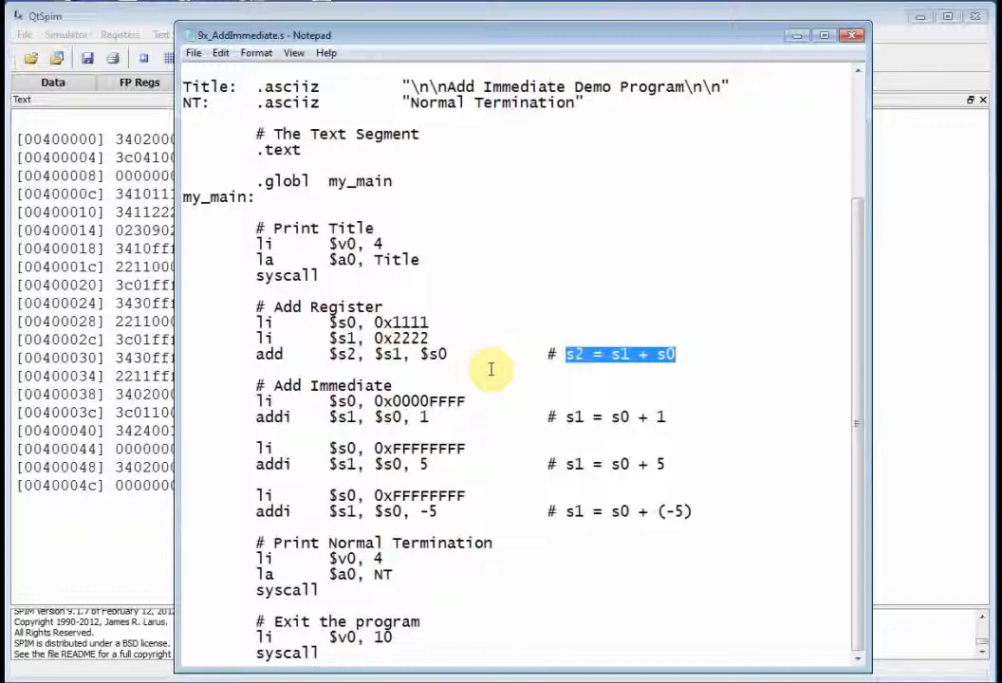
mouse_move(489, 409)
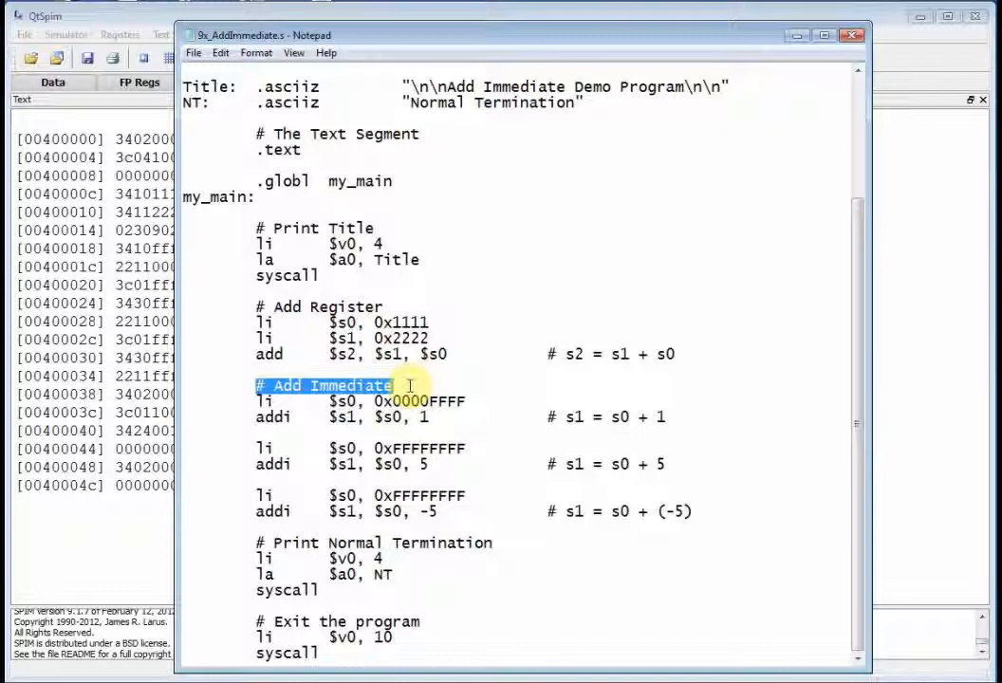
double_click(390, 418)
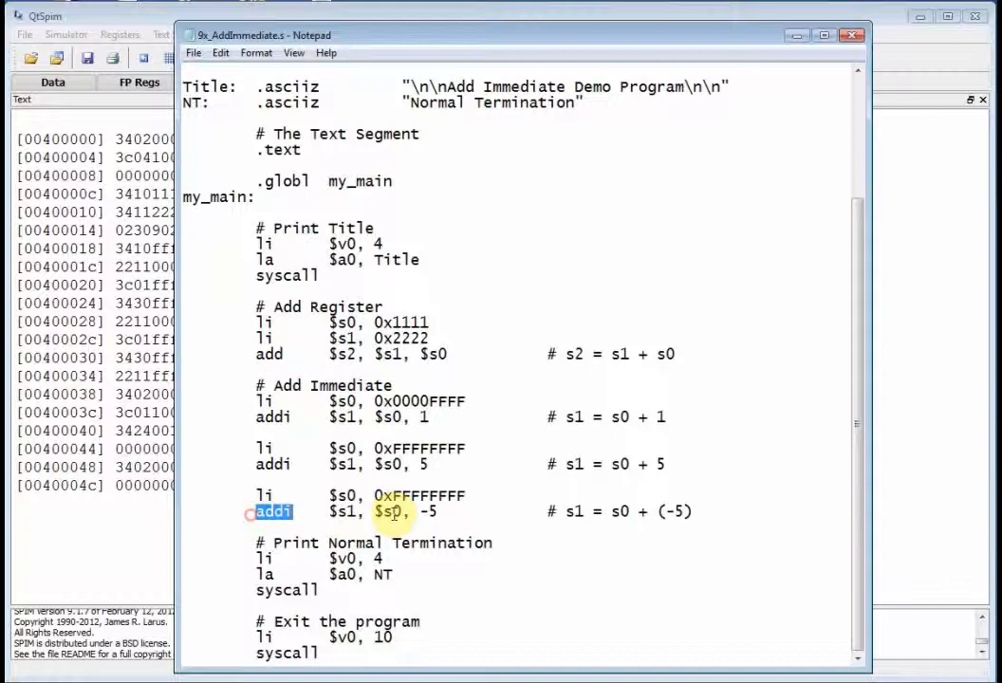
double_click(384, 512)
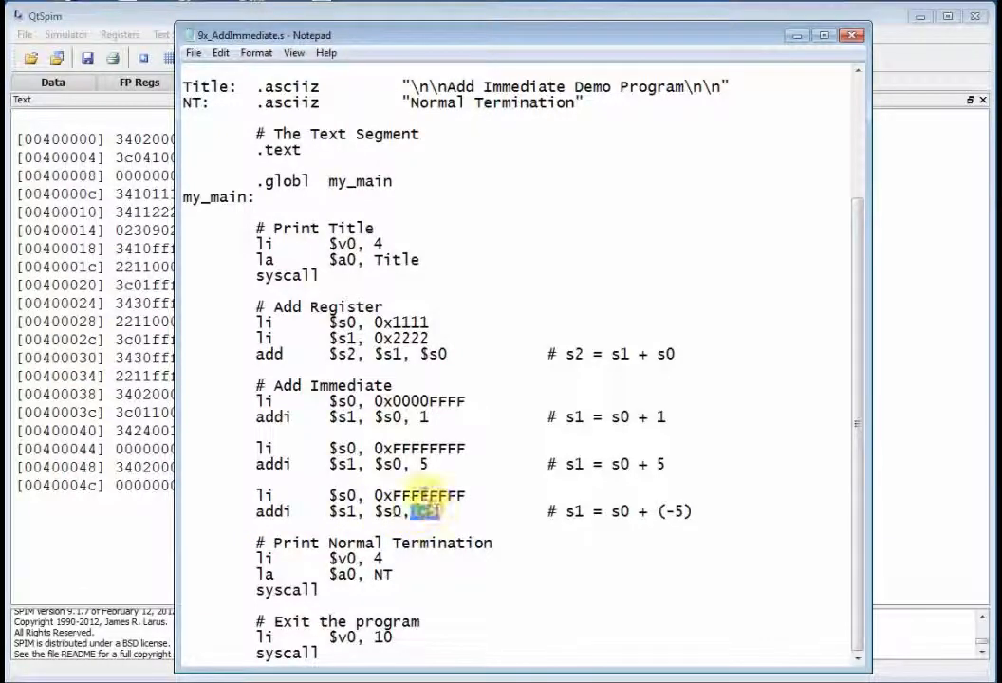
type("-5")
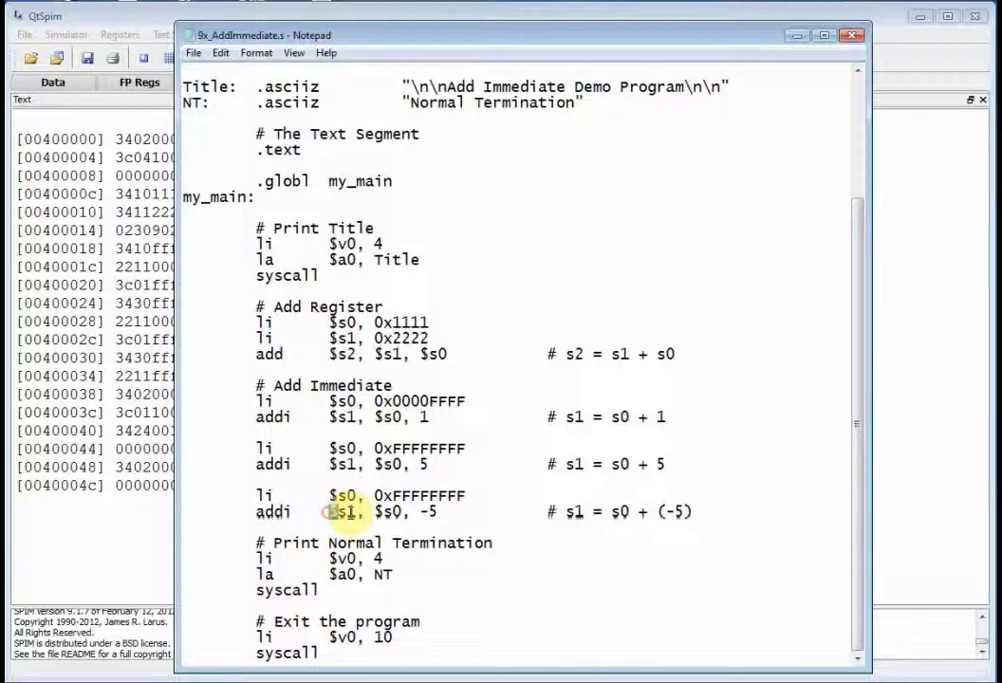
double_click(342, 512)
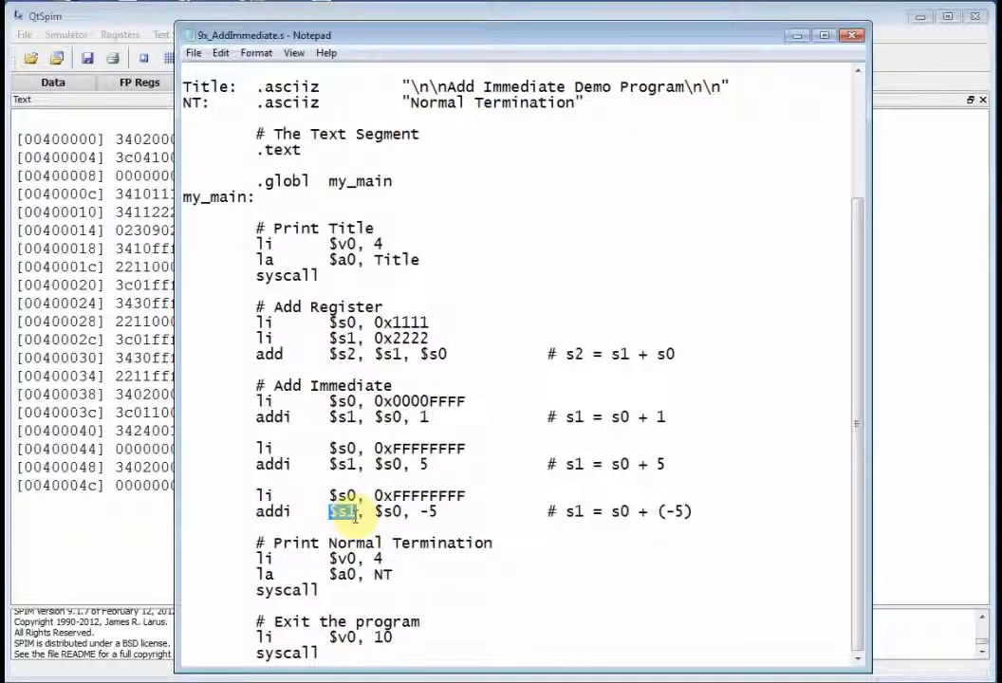
left_click_drag(356, 513, 332, 589)
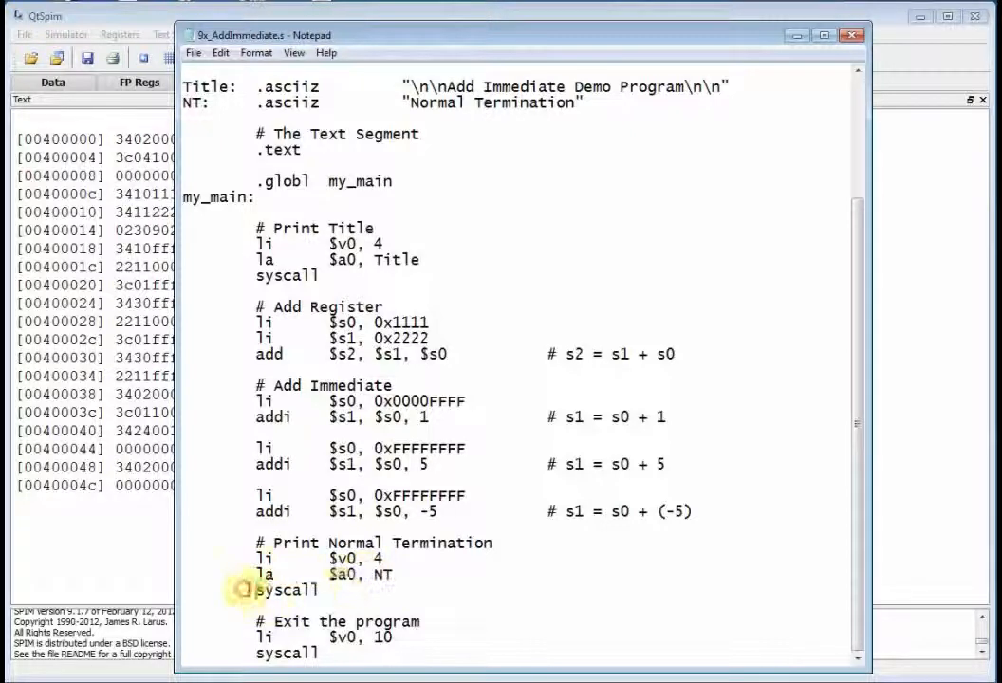
double_click(286, 589)
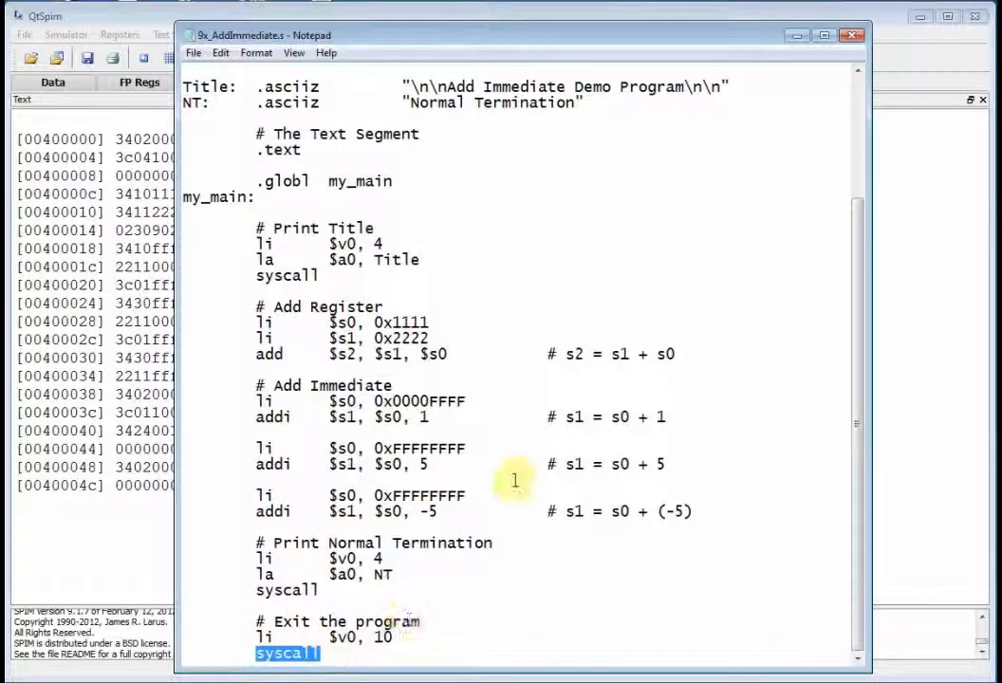
- Reload 9x_AddImmediate.s into QtSpim and single-step its first instruction
left_click(193, 52)
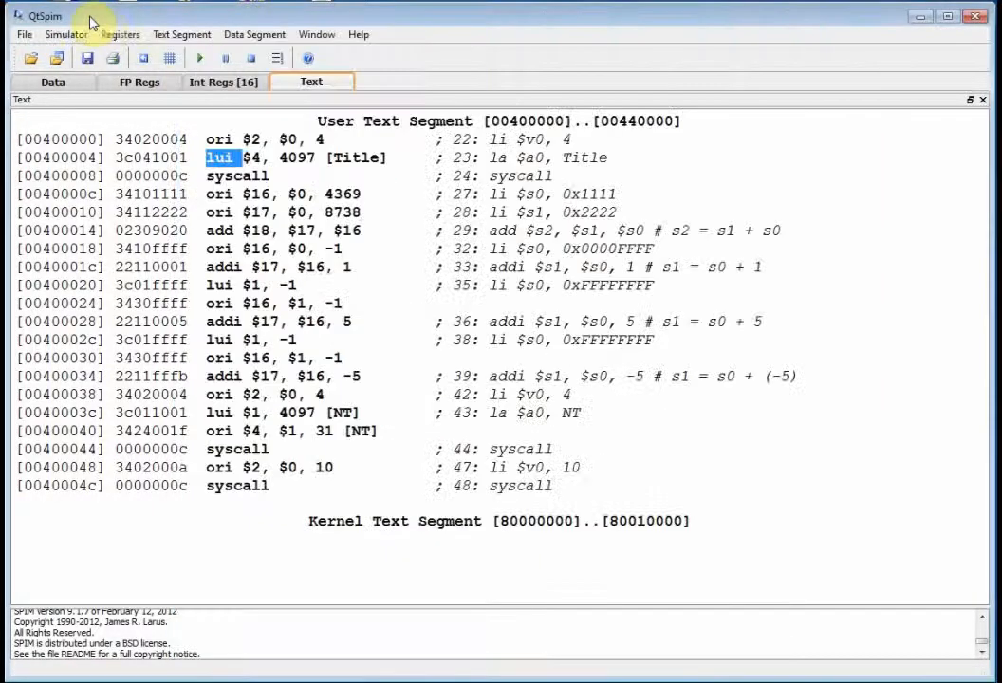
left_click(24, 34)
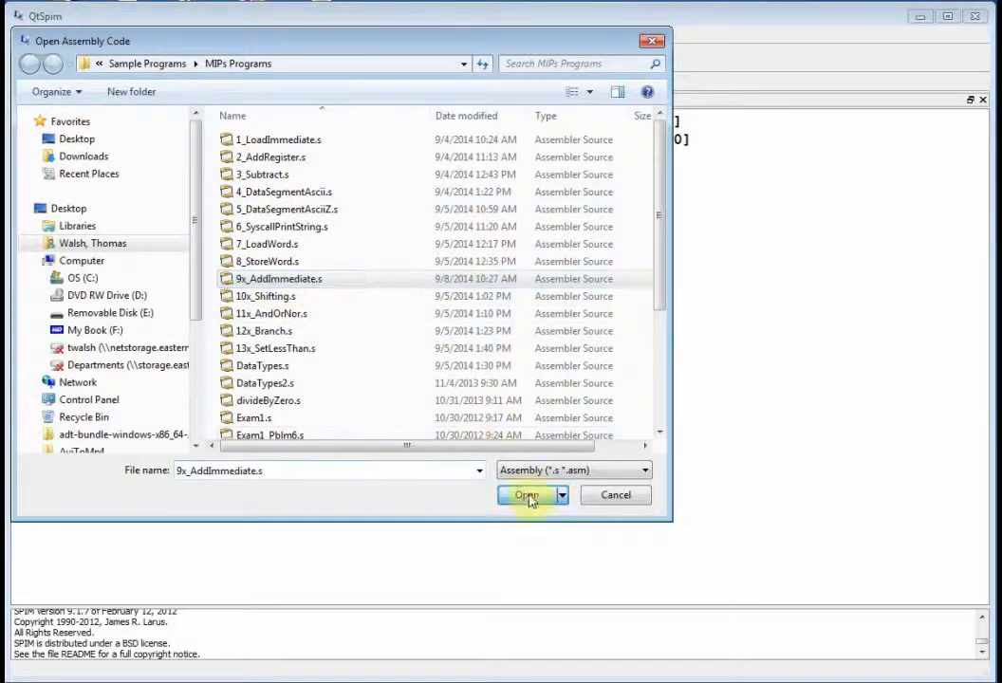
left_click(527, 495)
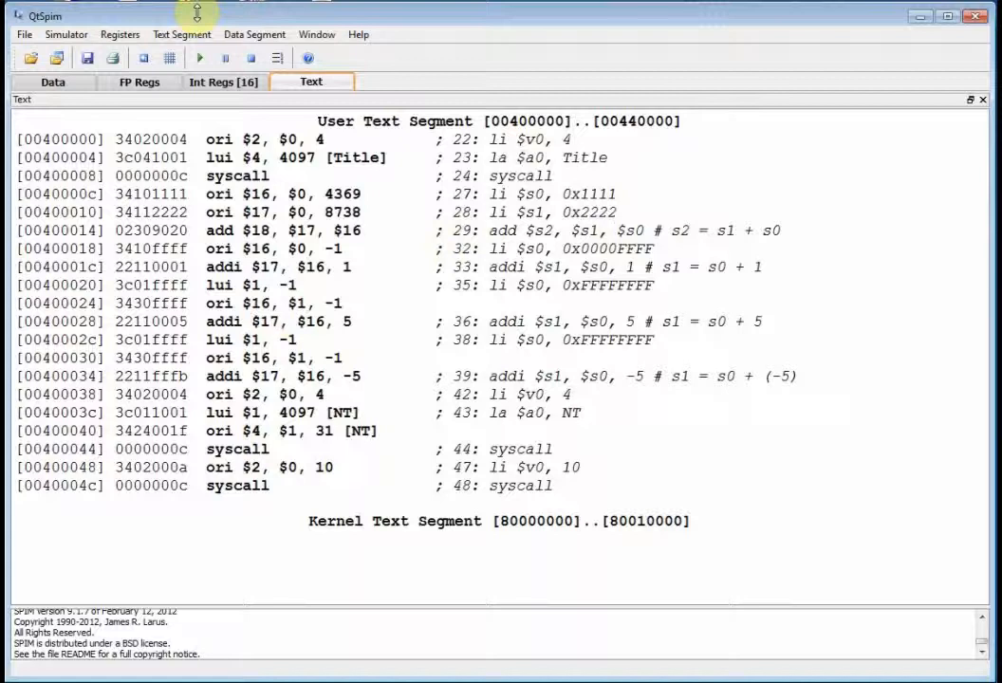
left_click(66, 34)
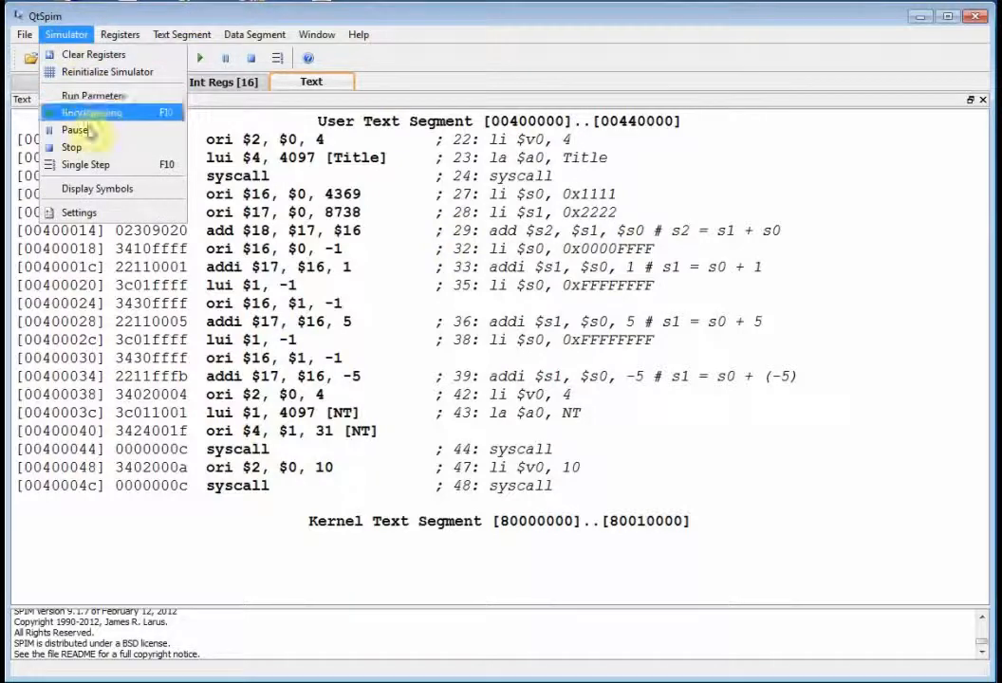
left_click(85, 165)
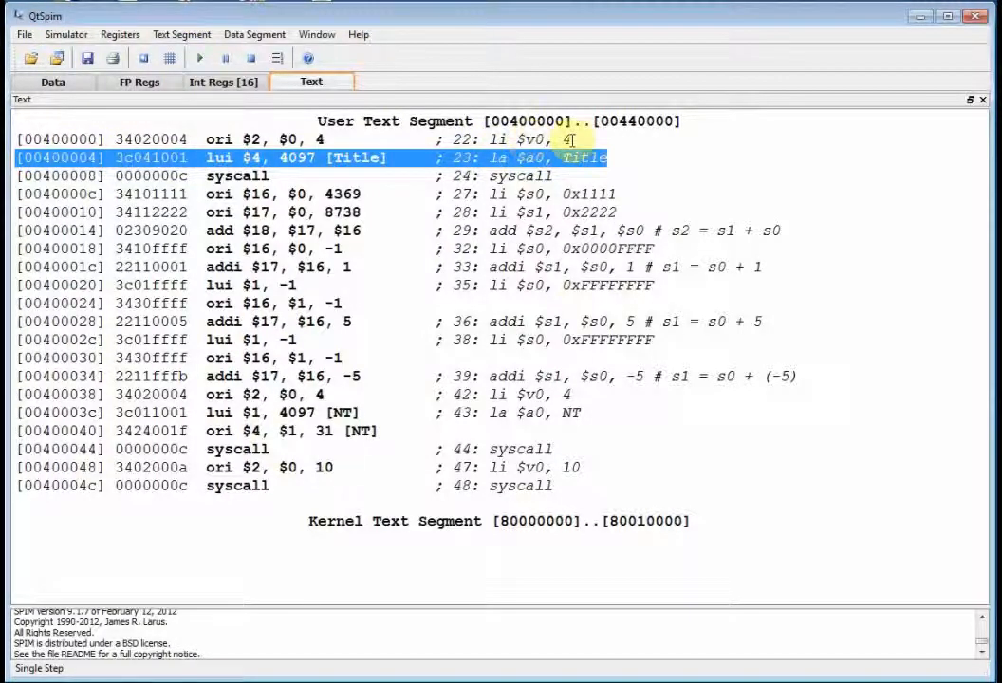
- Verify $v0 = 4, then step la $a0, Title and check $a0 = 10010000
left_click(223, 81)
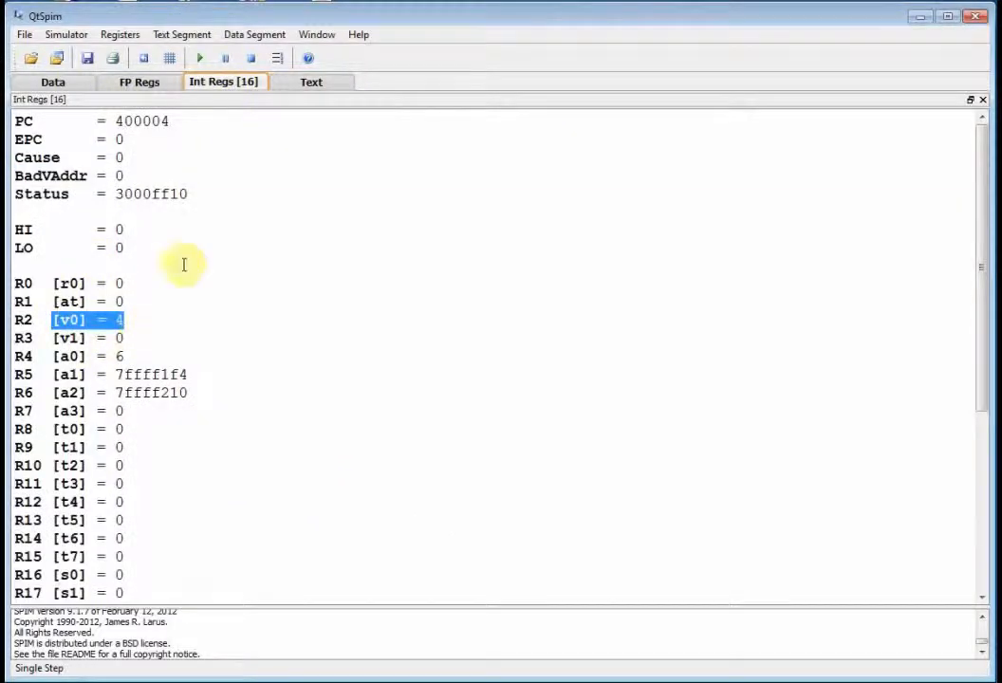
left_click(311, 81)
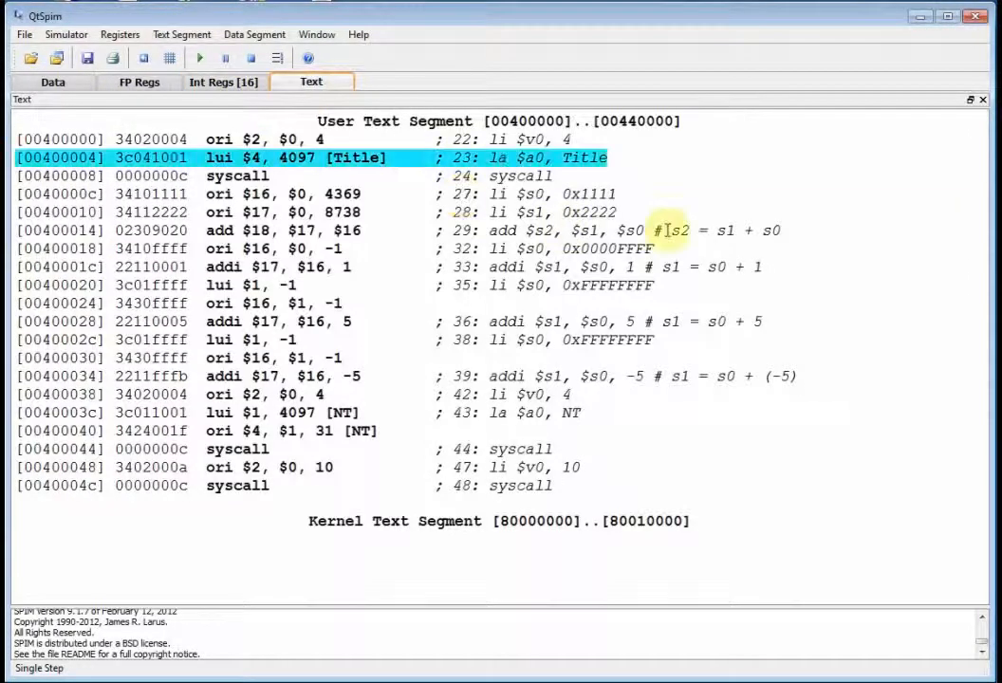
left_click(199, 58)
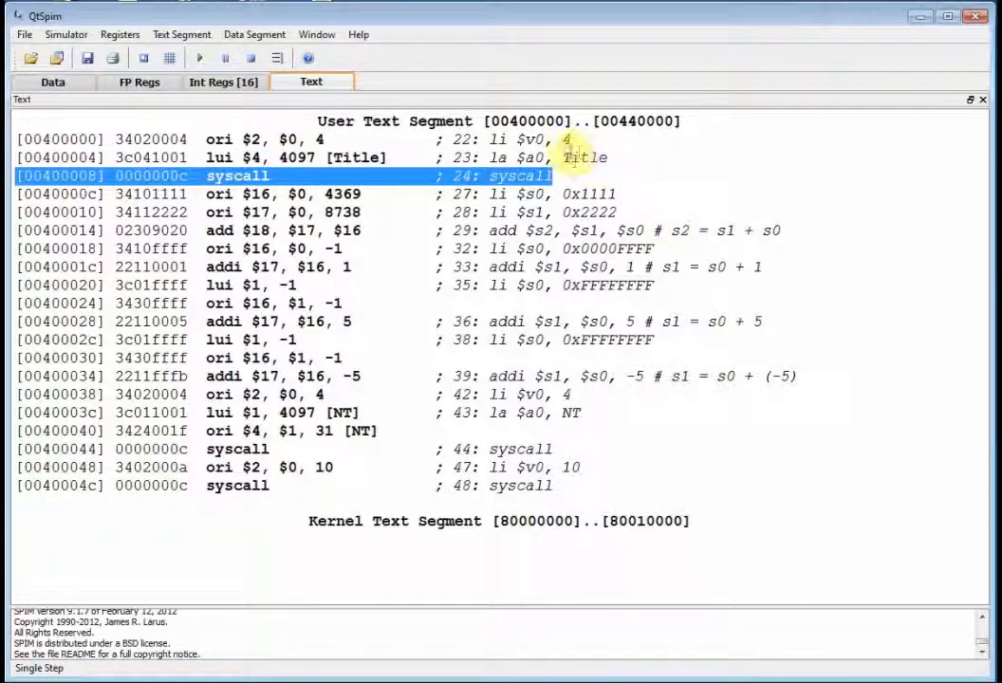
mouse_move(349, 139)
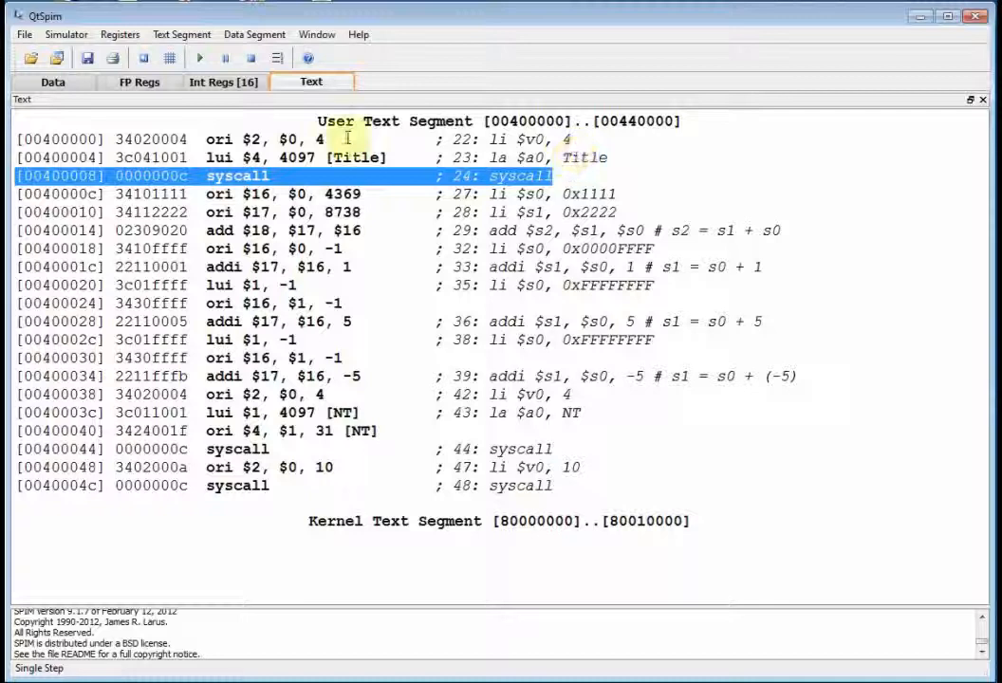
left_click(224, 82)
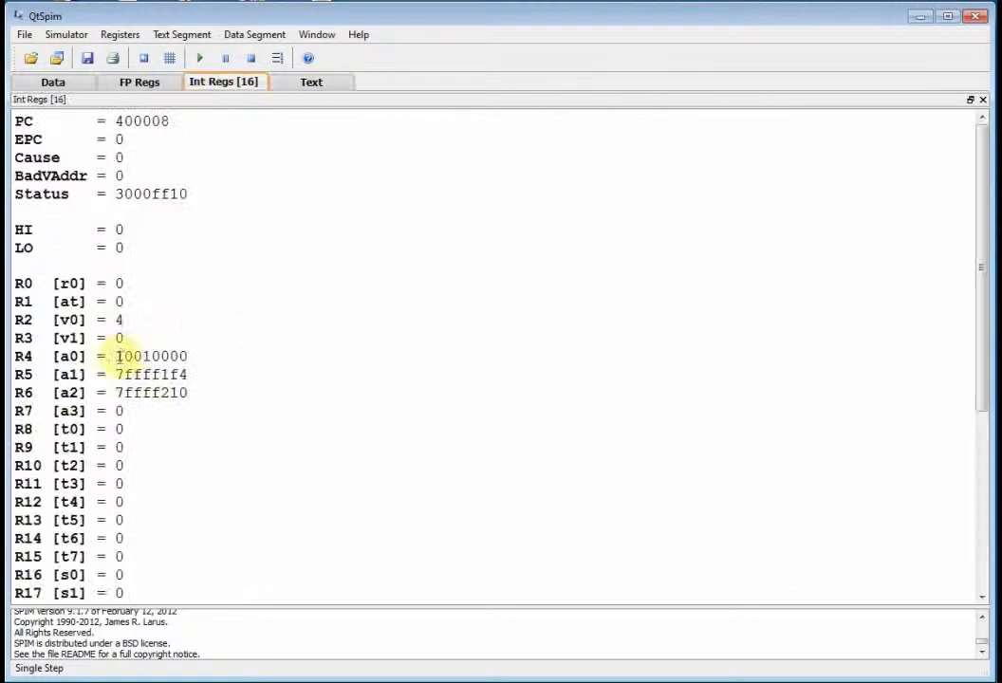
double_click(150, 356)
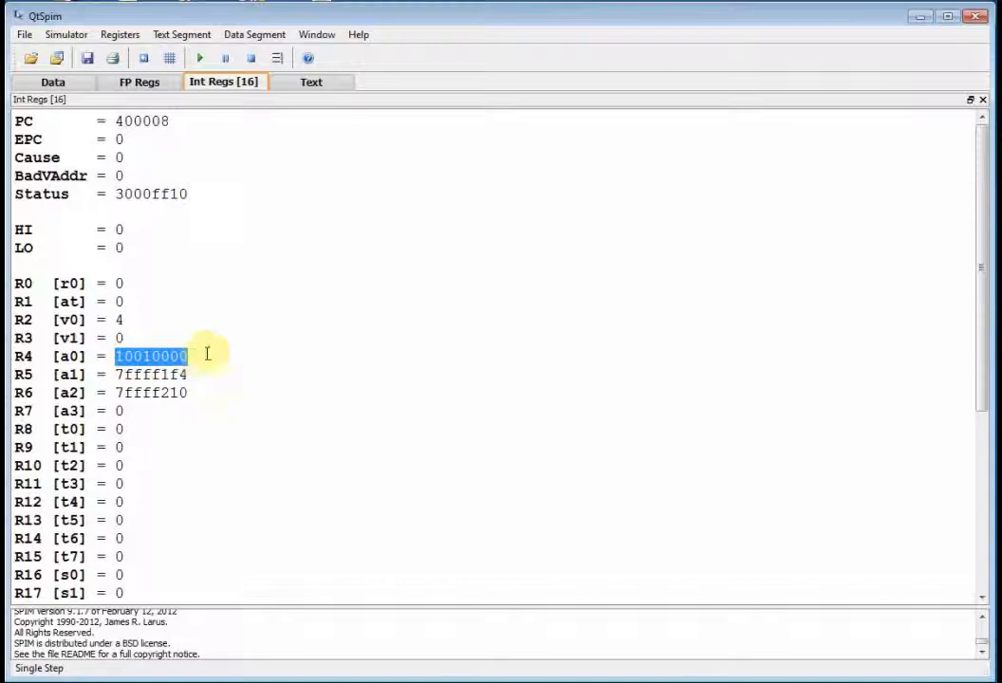
left_click(311, 82)
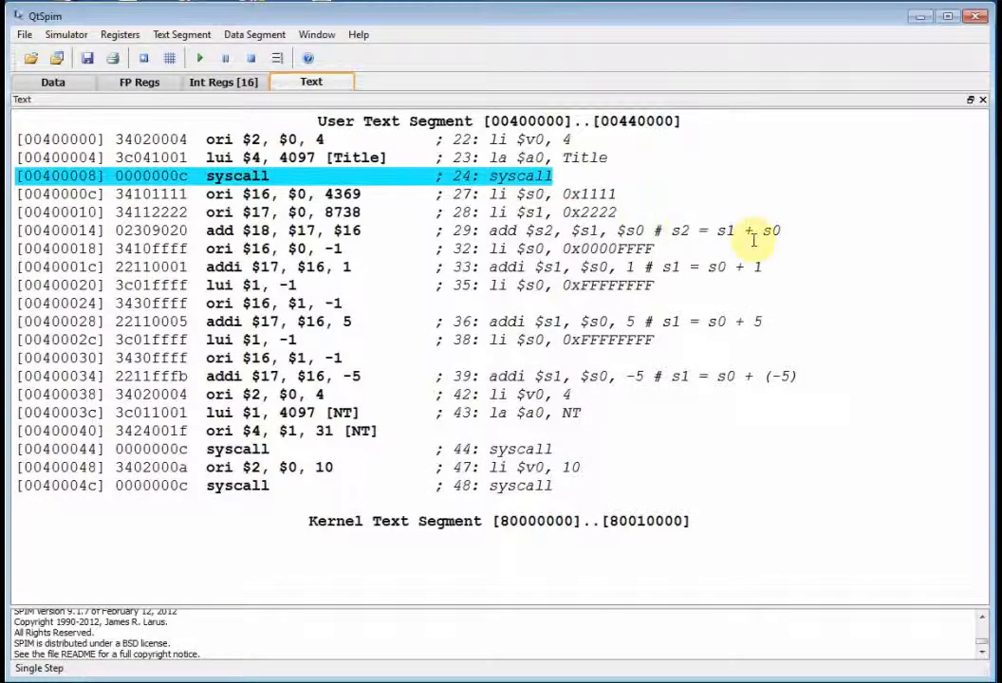
- Step the first syscall and show the console printing Add Immediate Demo Program, moved aside
left_click(199, 58)
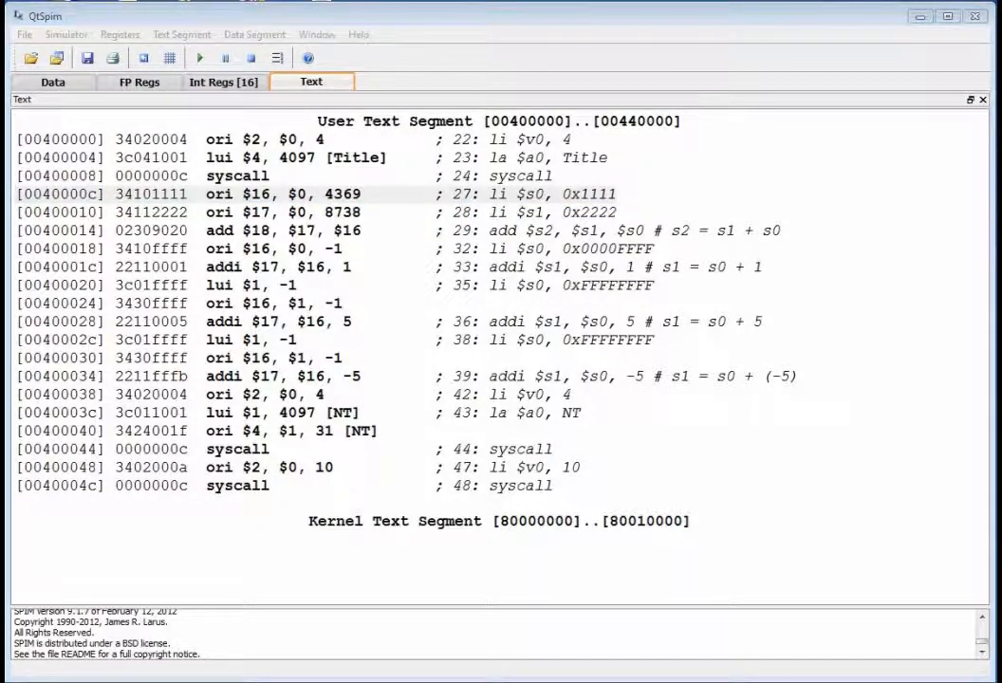
left_click(198, 58)
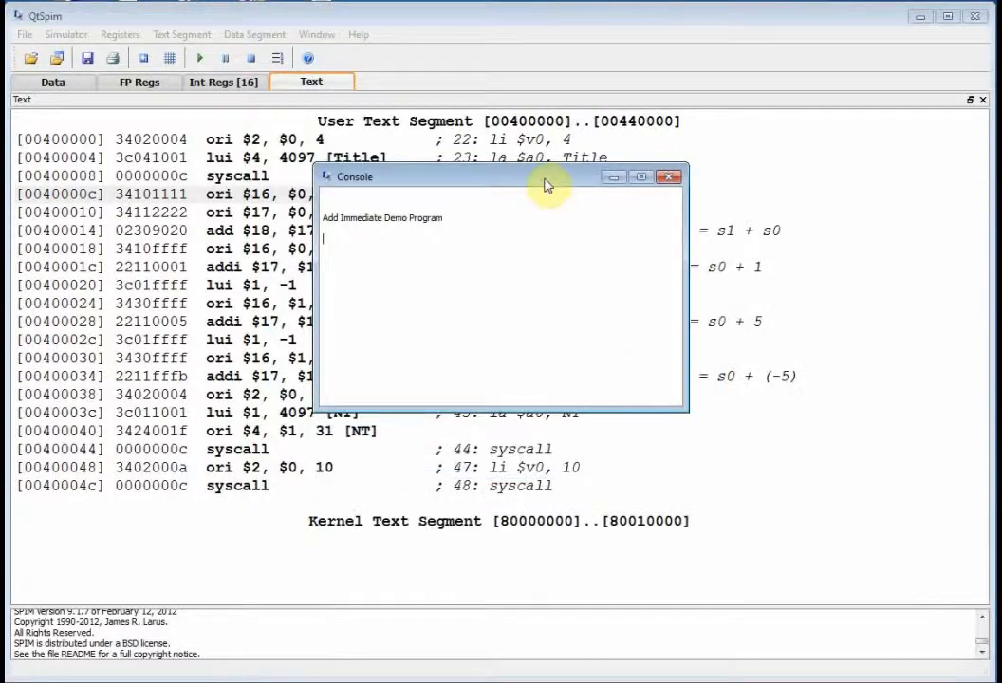
left_click_drag(544, 176, 848, 440)
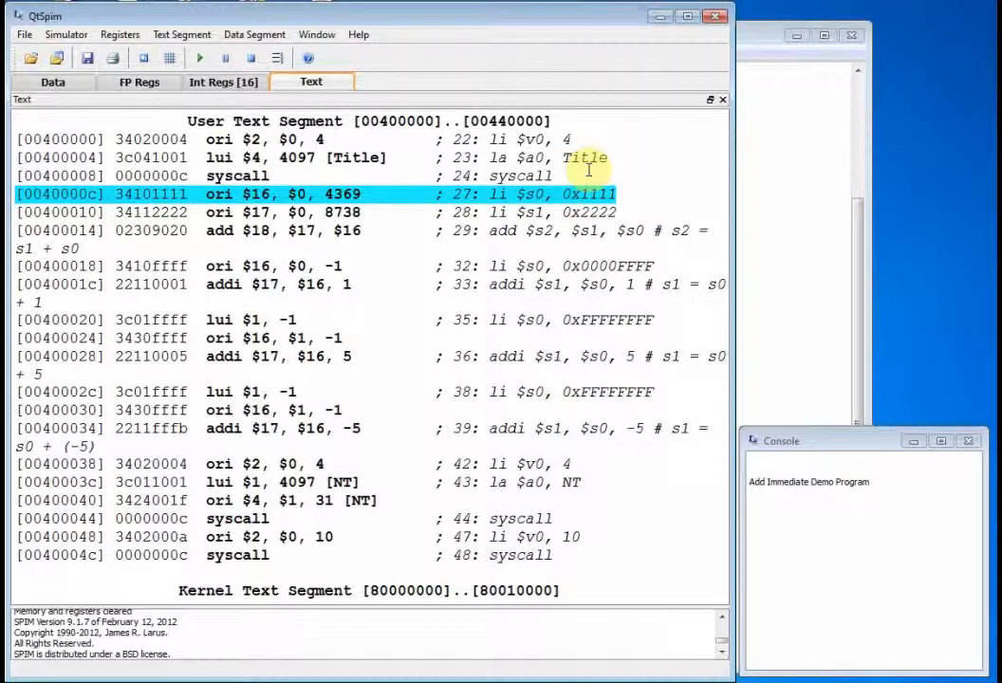
- Step the li loads and add so the registers show s0 = 1111, s1 = 2222, s2 = 3333
left_click(251, 58)
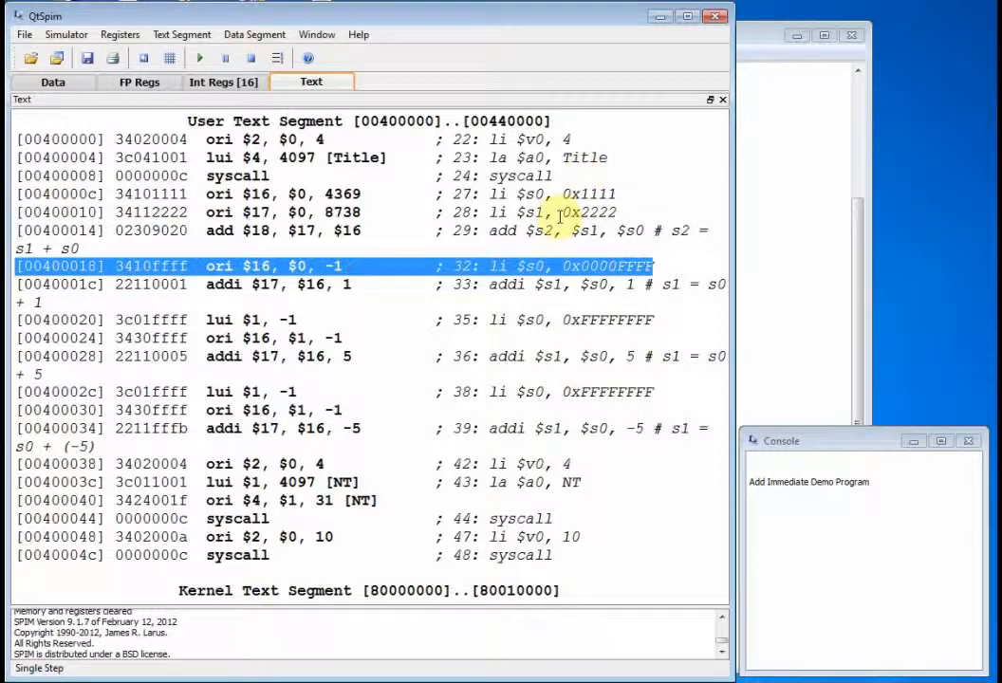
left_click(225, 82)
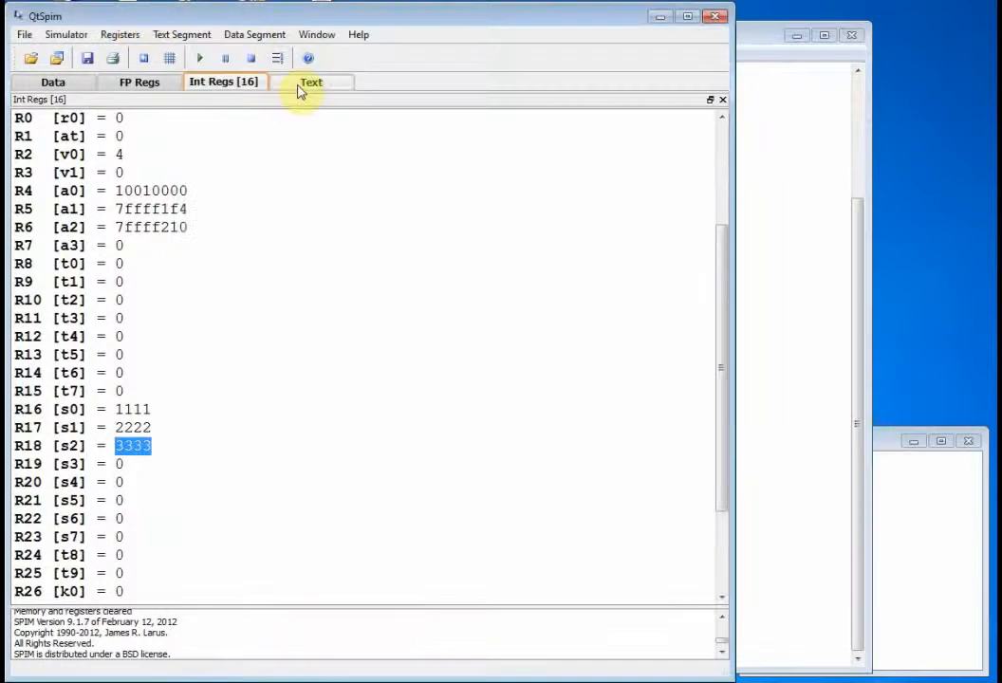
- Step the 0xFFFF load and addi of 1 giving s1 = 10000, then step past the addi of 5
left_click(311, 82)
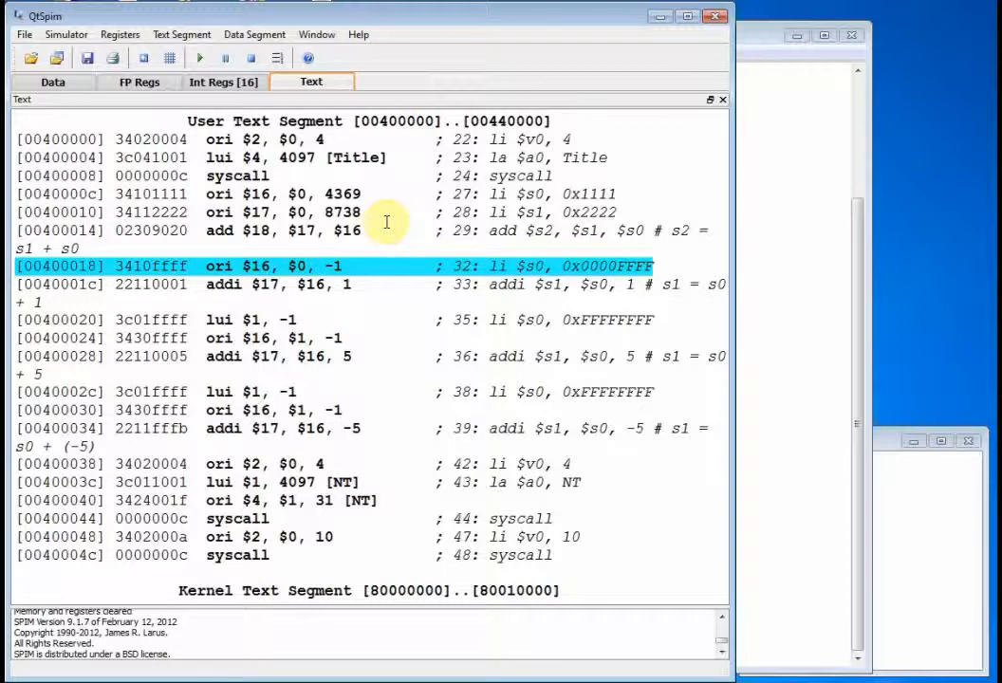
left_click(251, 58)
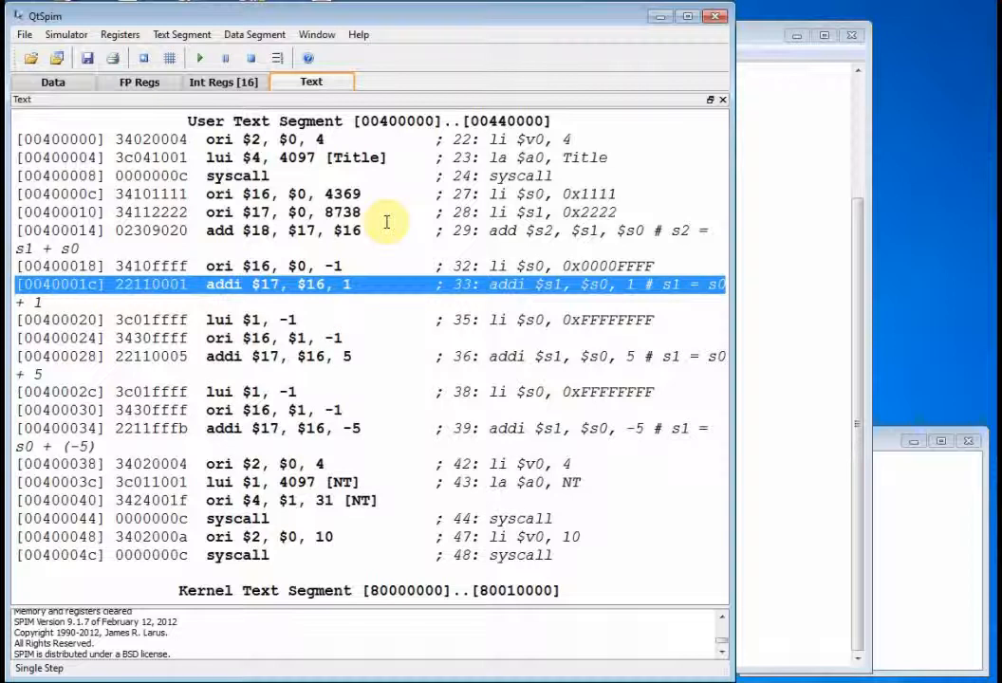
left_click(199, 58)
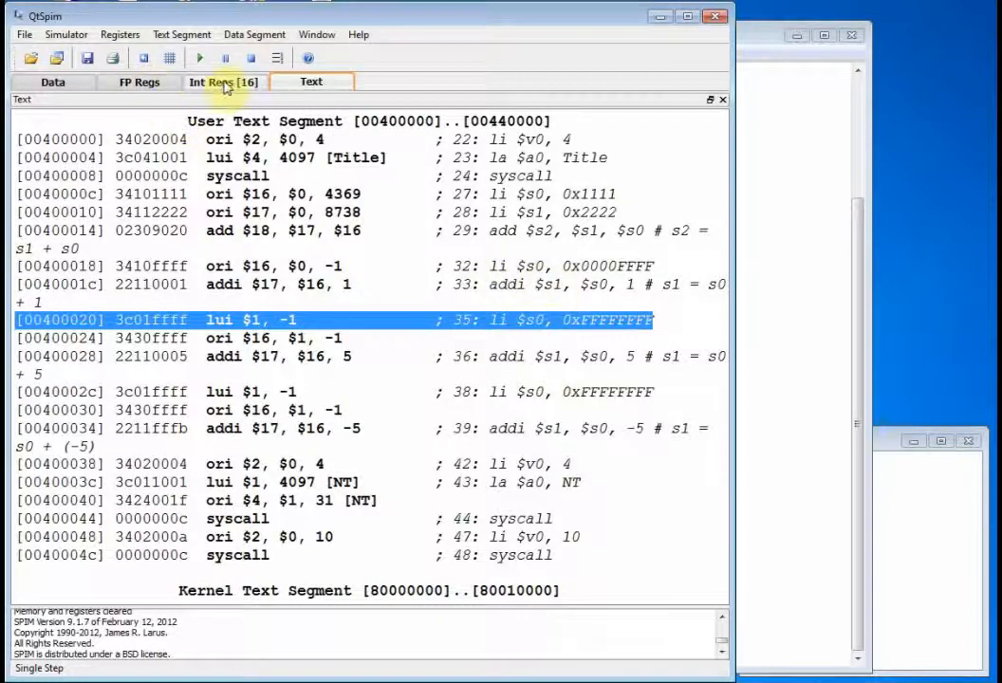
left_click(222, 81)
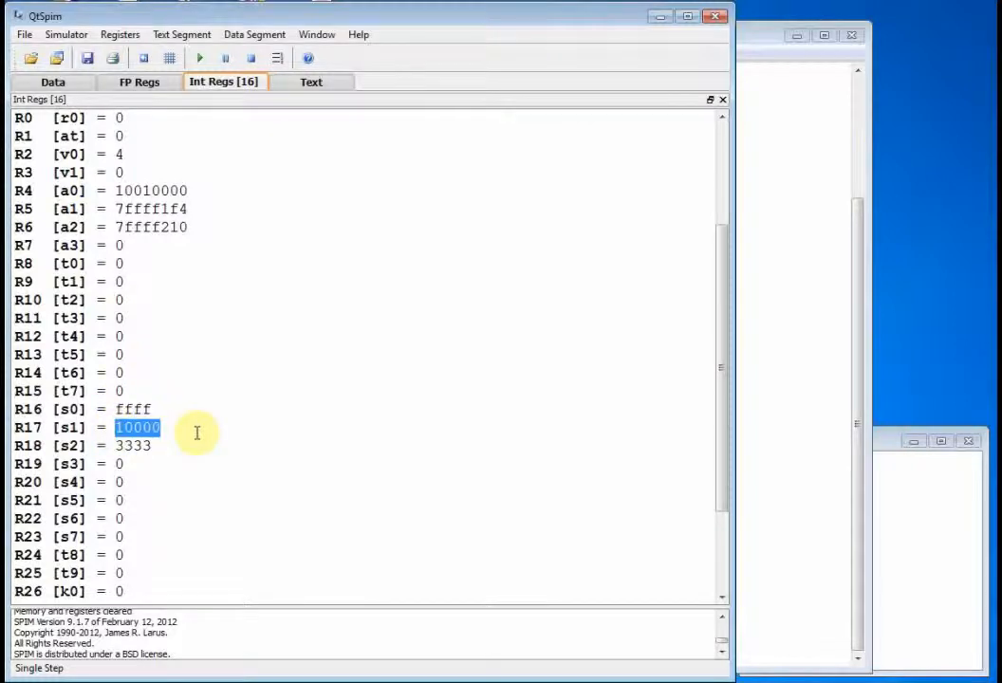
left_click(311, 82)
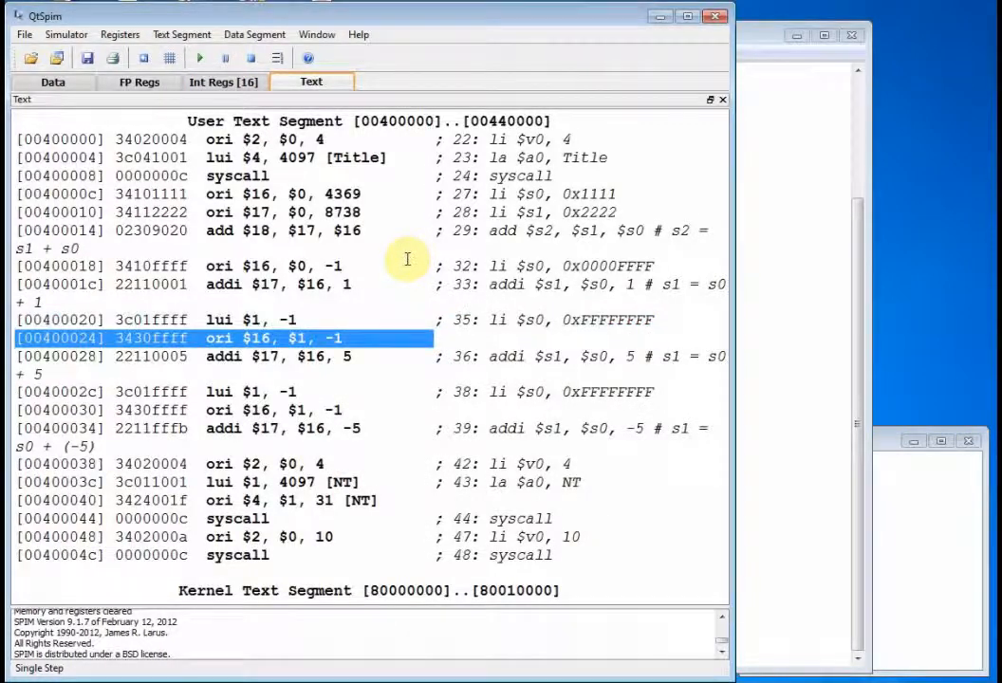
left_click(199, 58)
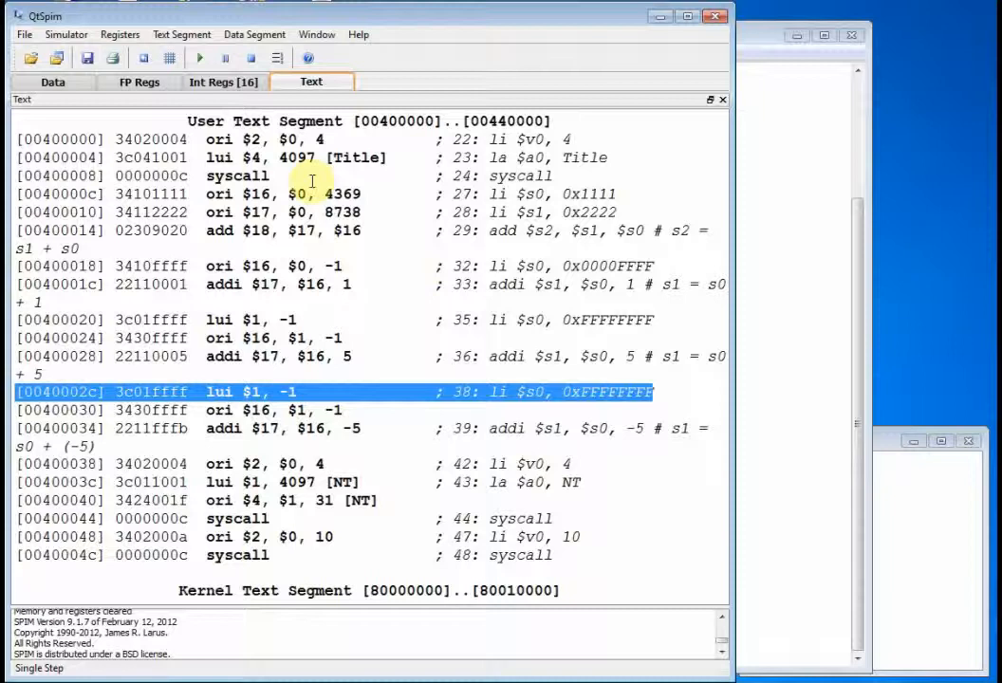
left_click(222, 82)
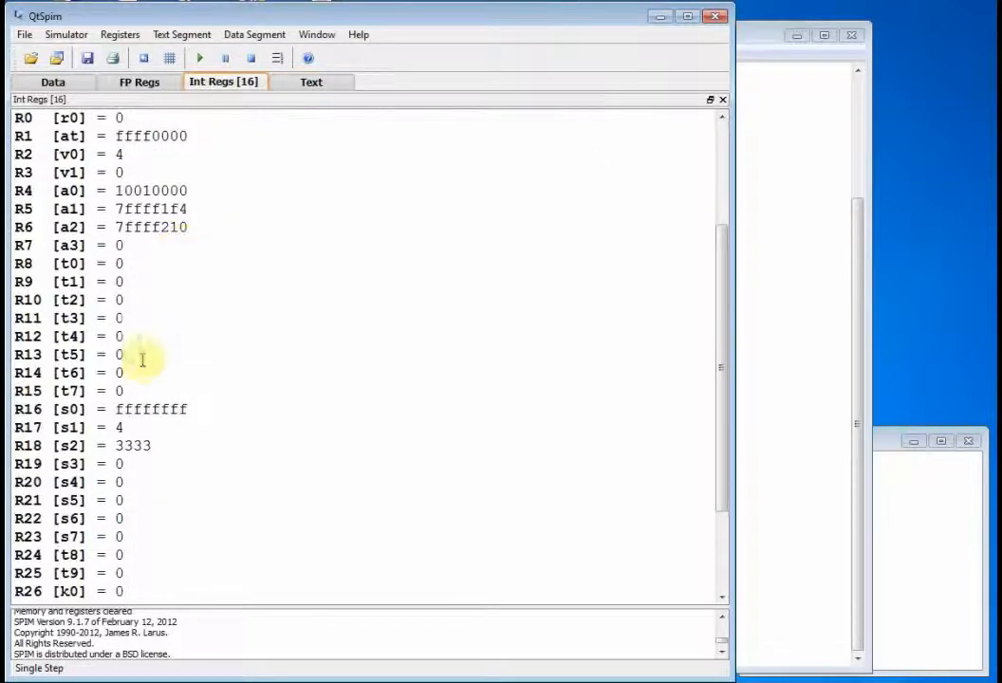
double_click(150, 409)
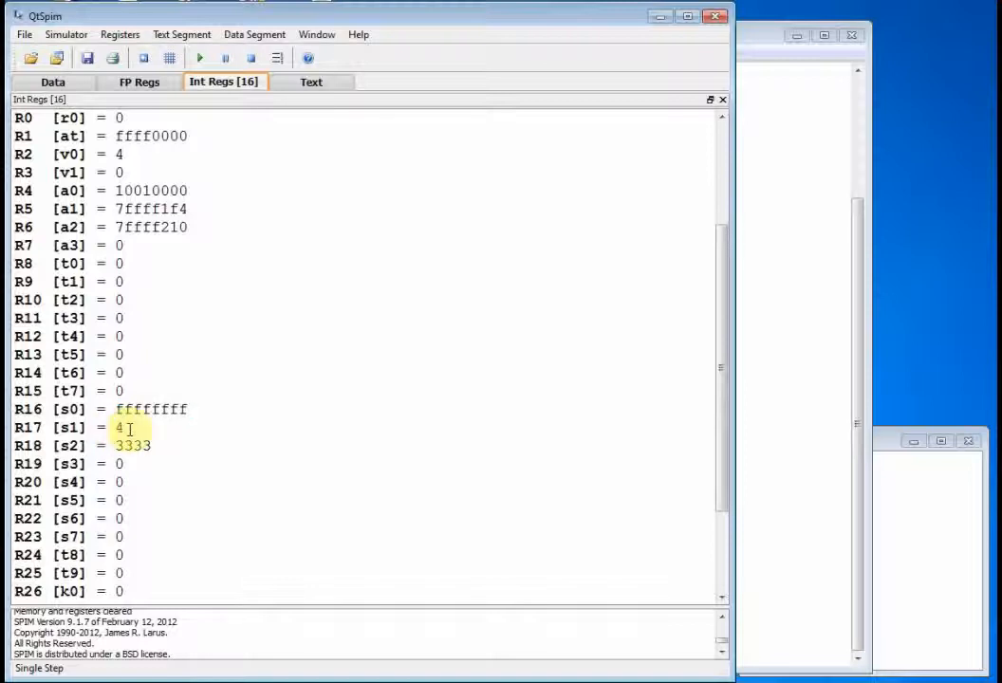
double_click(117, 427)
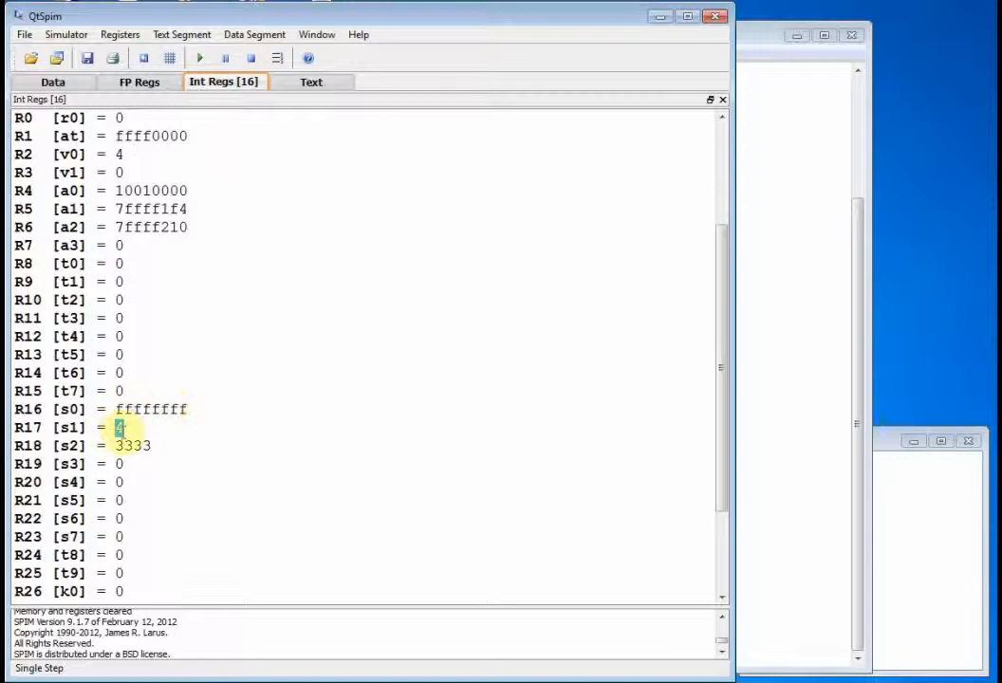
left_click(311, 82)
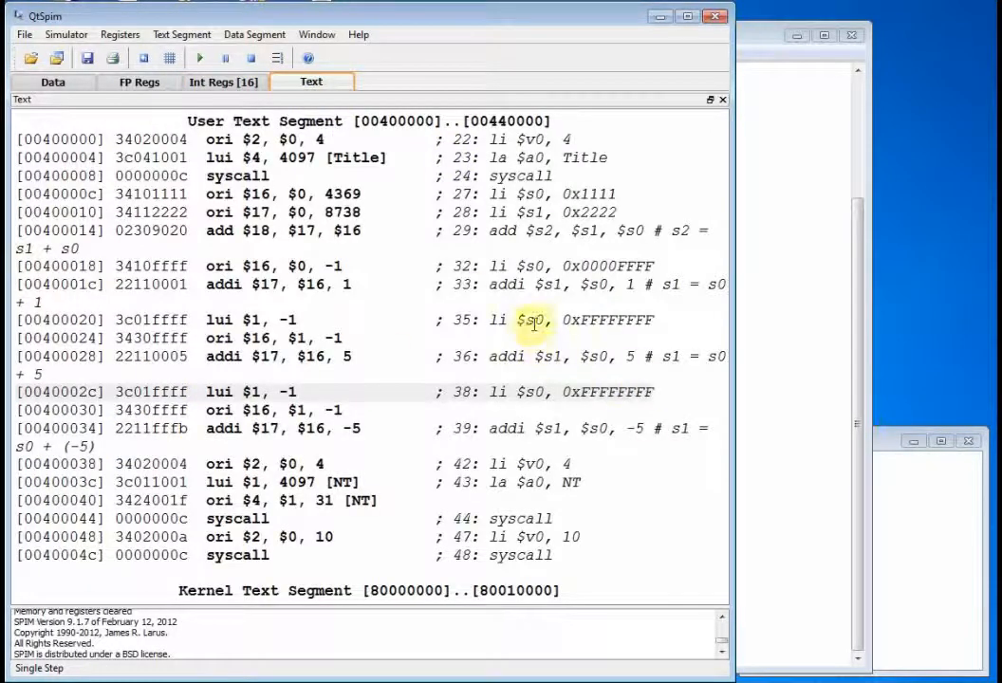
mouse_move(558, 378)
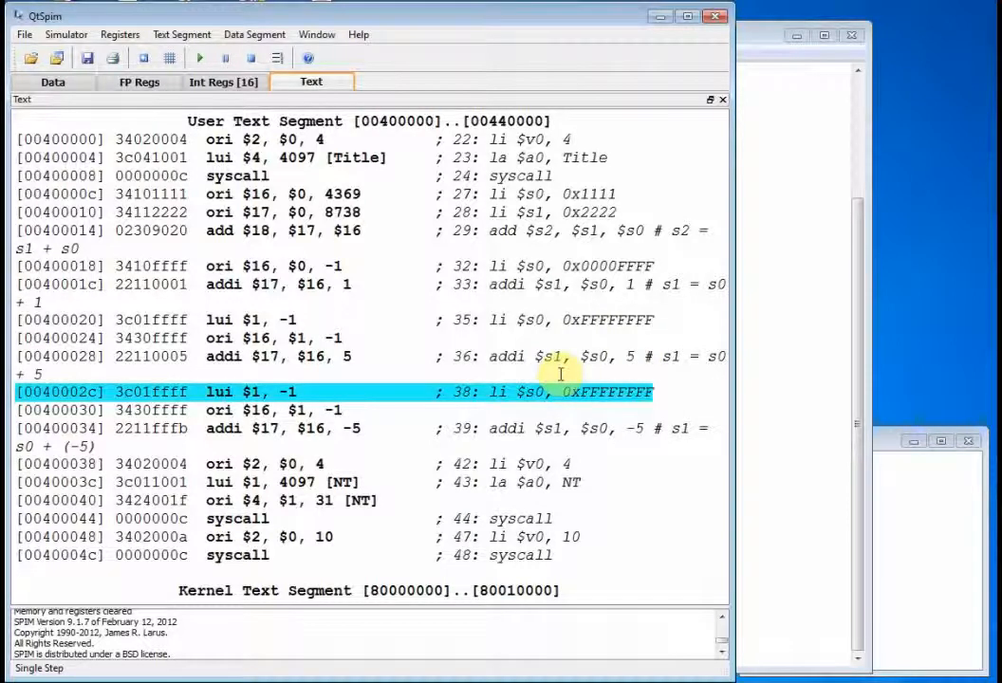
- Step the 0xFFFFFFFF load and addi of -5, then check s0 = ffffffff and s1 = fffffffa
left_click(199, 58)
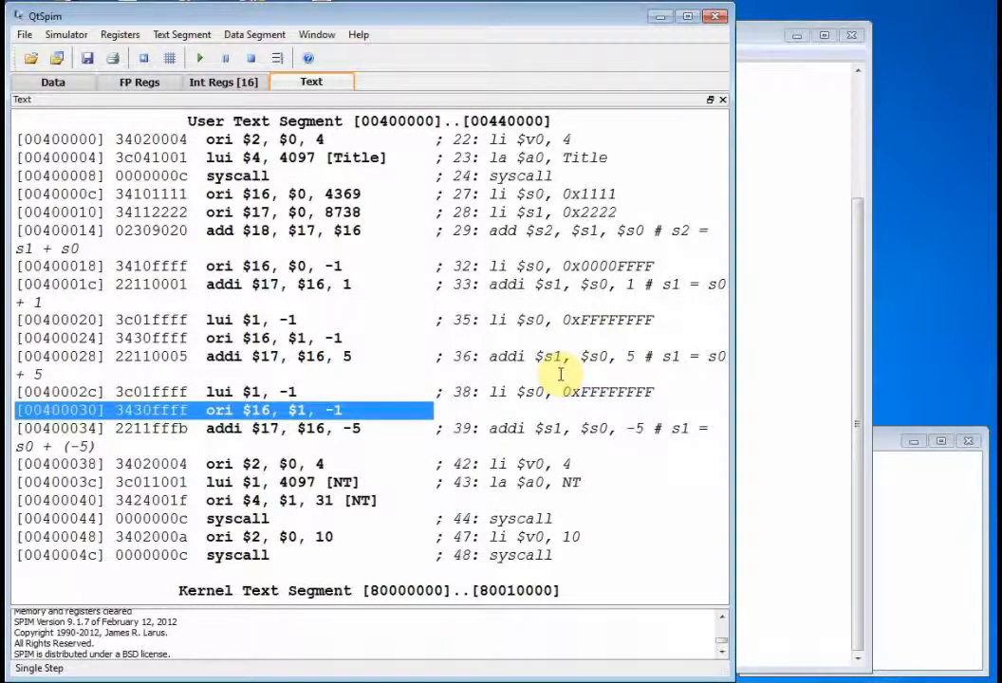
left_click(199, 58)
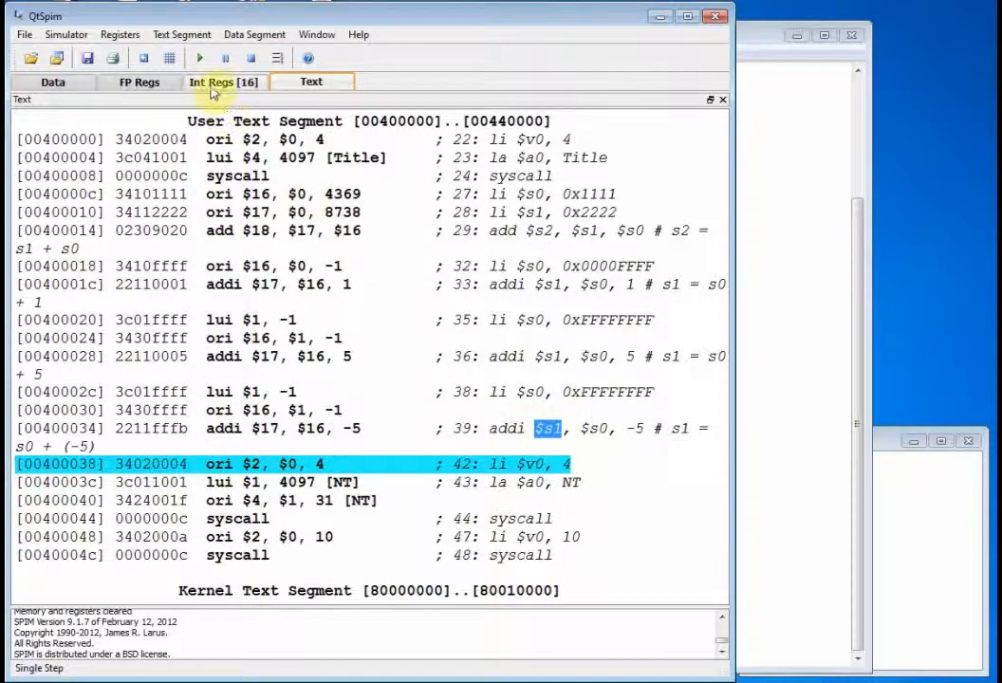
left_click(223, 81)
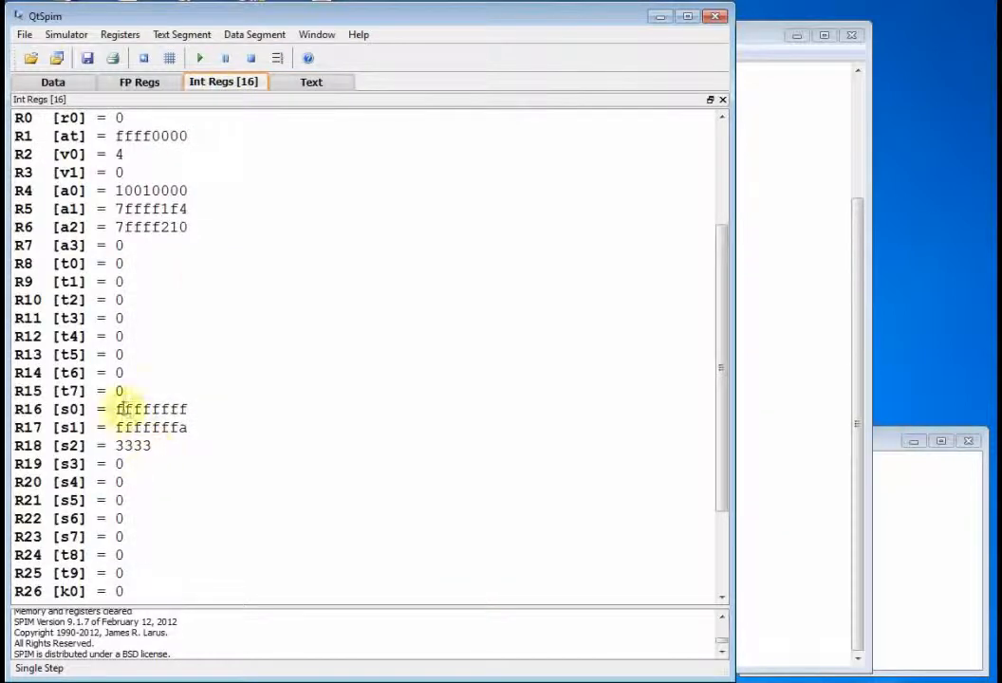
double_click(150, 409)
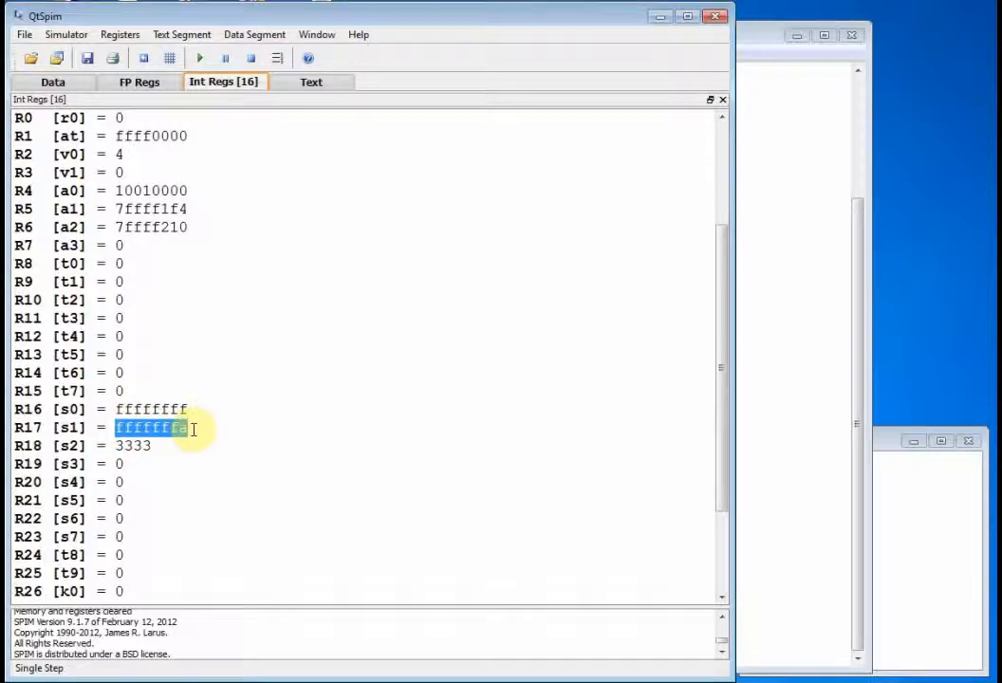
left_click(152, 409)
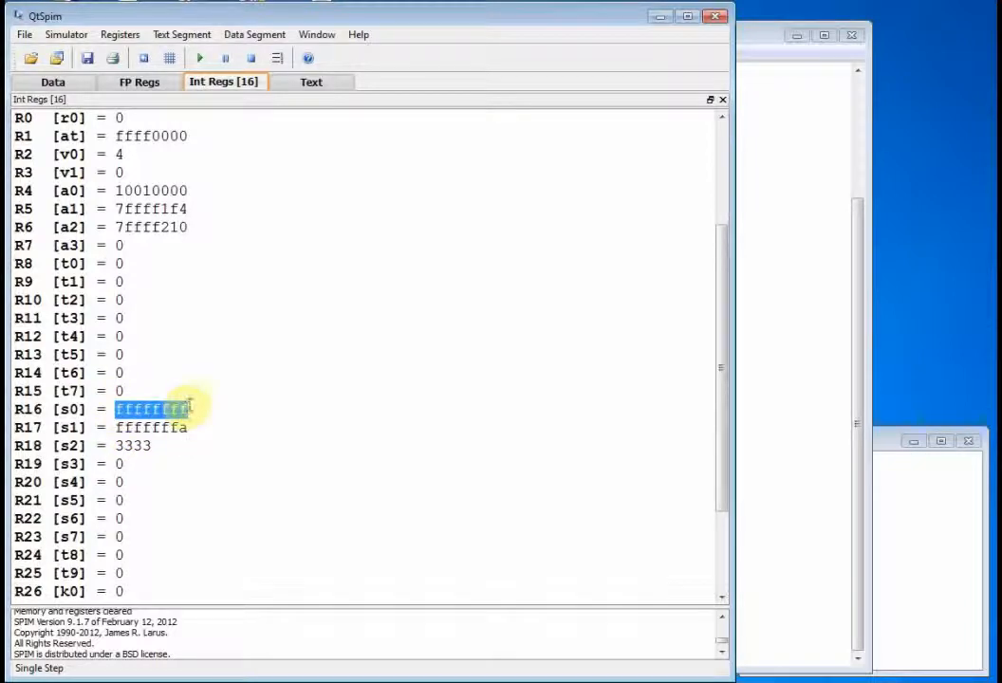
left_click(152, 428)
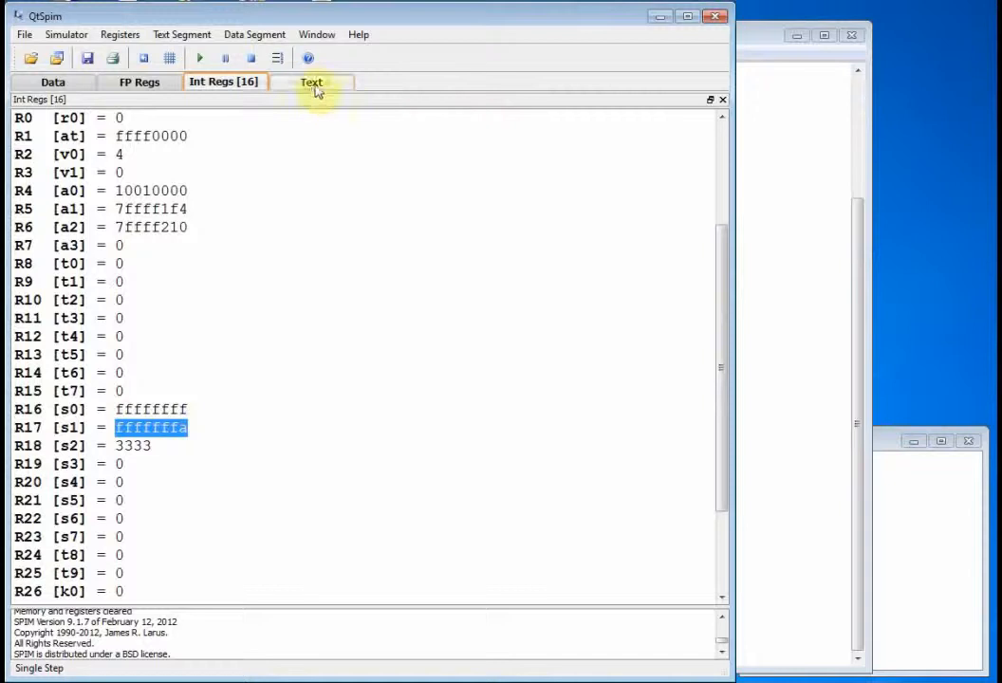
- Step the remaining syscalls so the console prints Normal Termination and the simulator stops
left_click(312, 82)
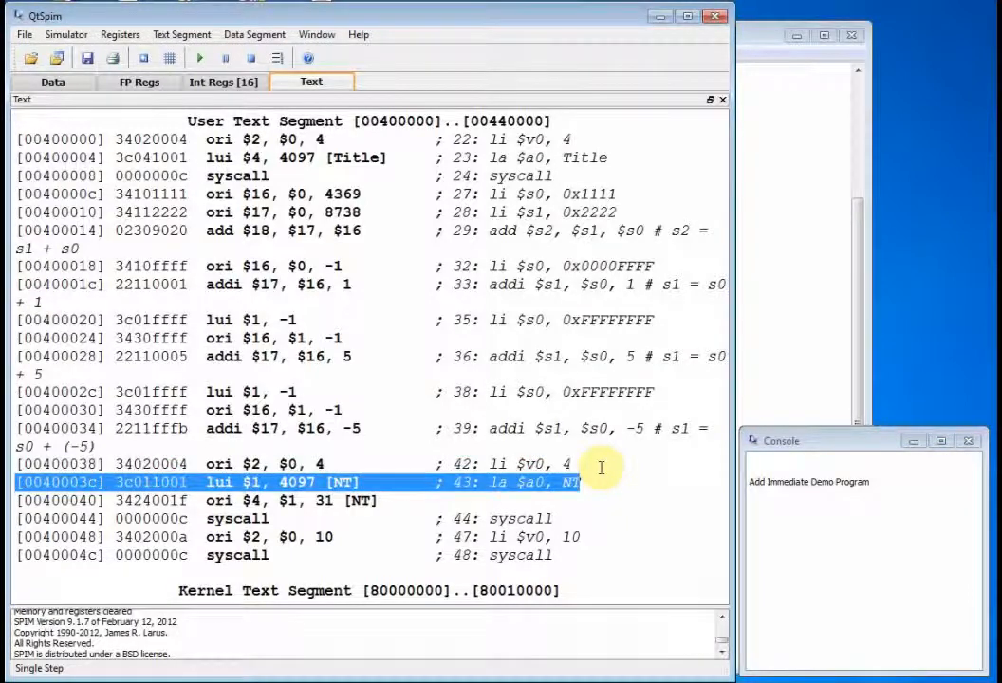
left_click(198, 56)
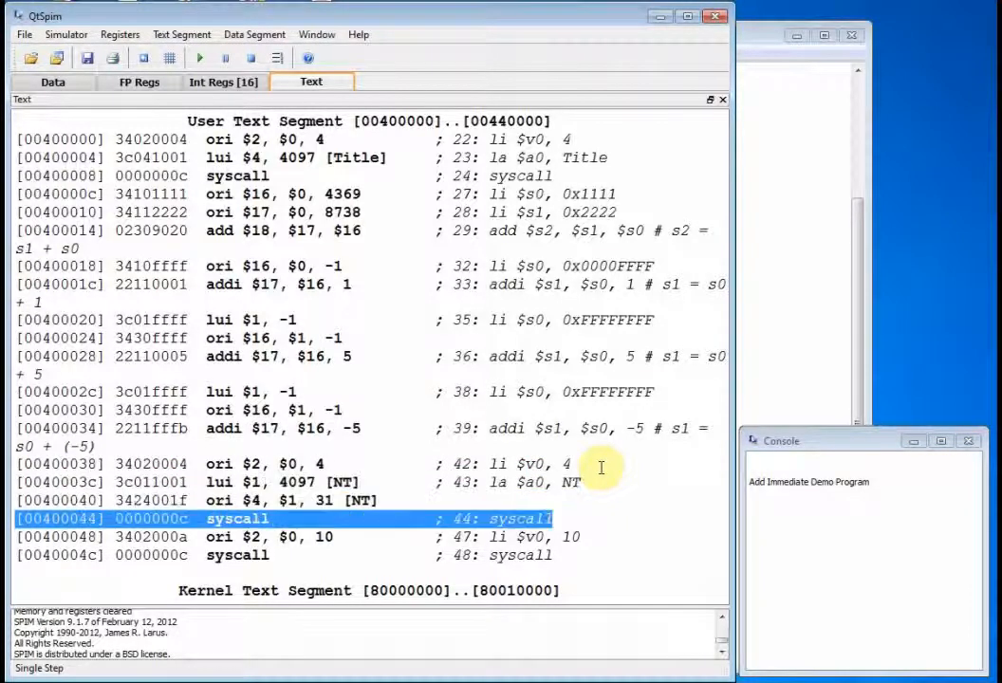
left_click(200, 58)
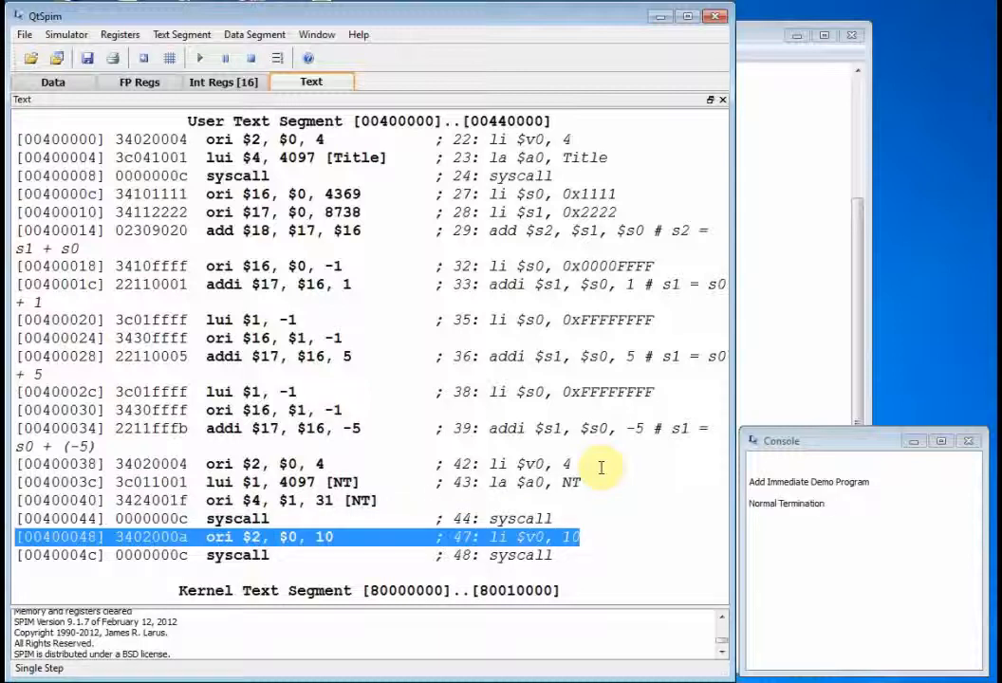
mouse_move(776, 498)
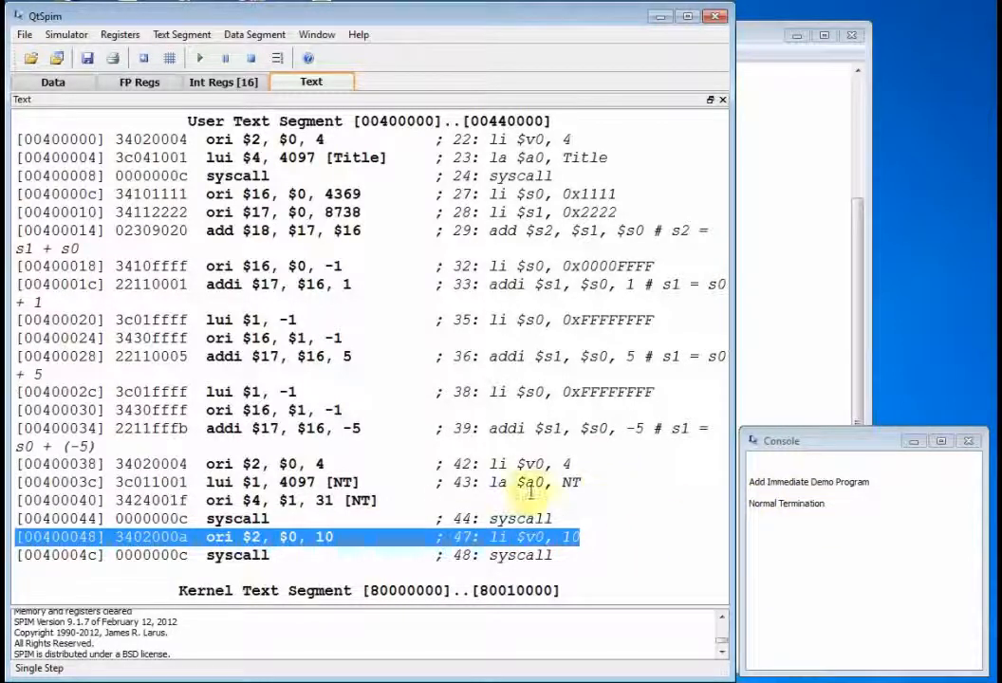
left_click(200, 58)
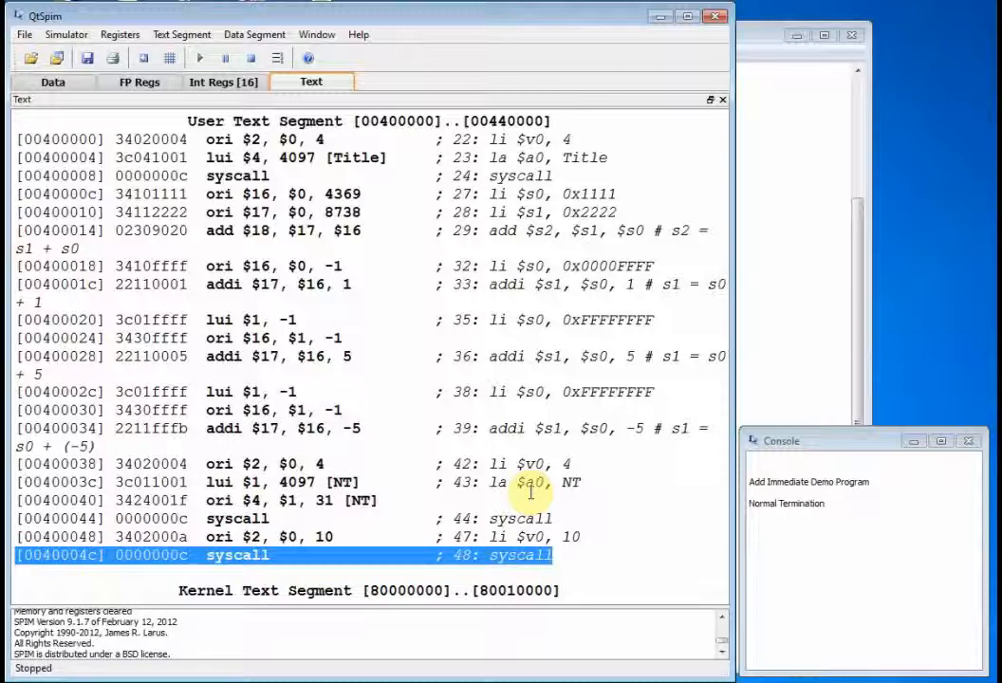
mouse_move(536, 429)
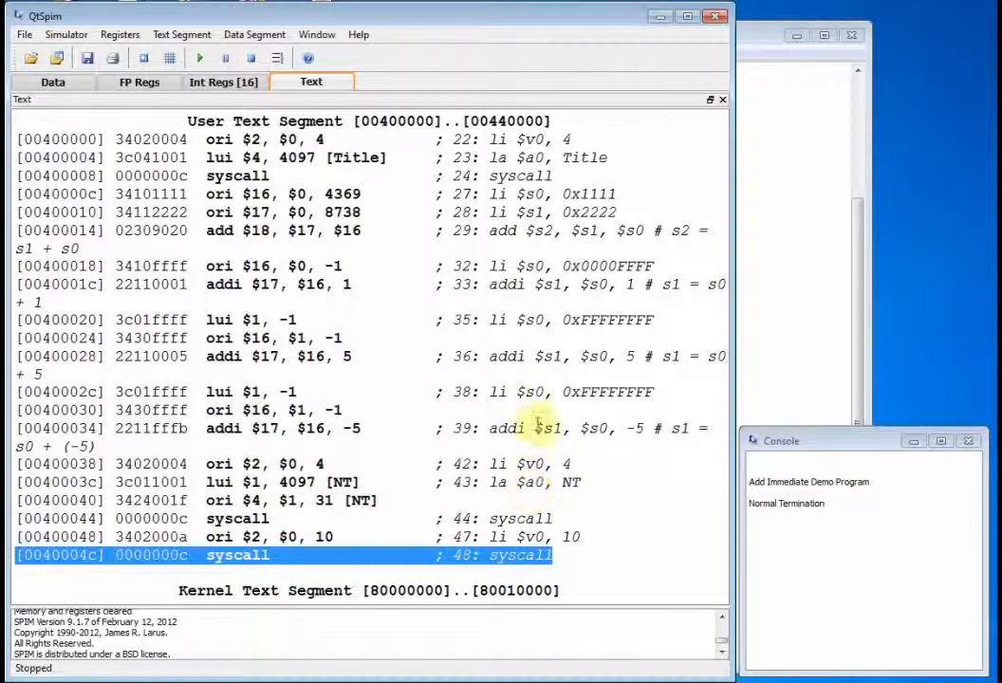